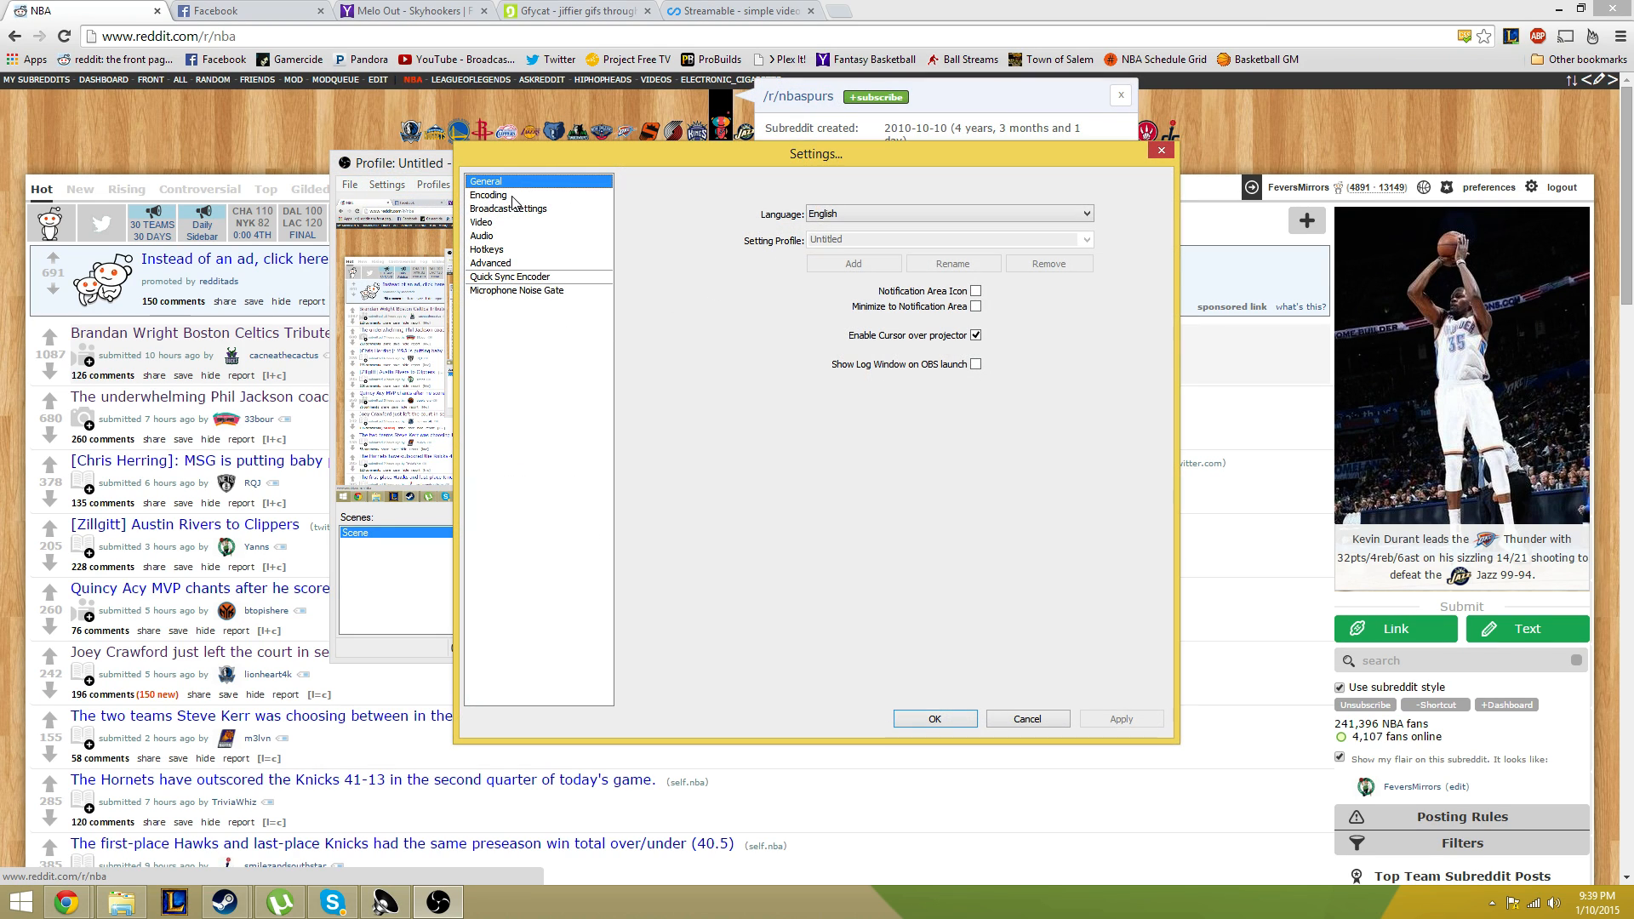
Step: Enable CBR padding and a custom 5000 buffer size in the x264 encoding settings
click(488, 195)
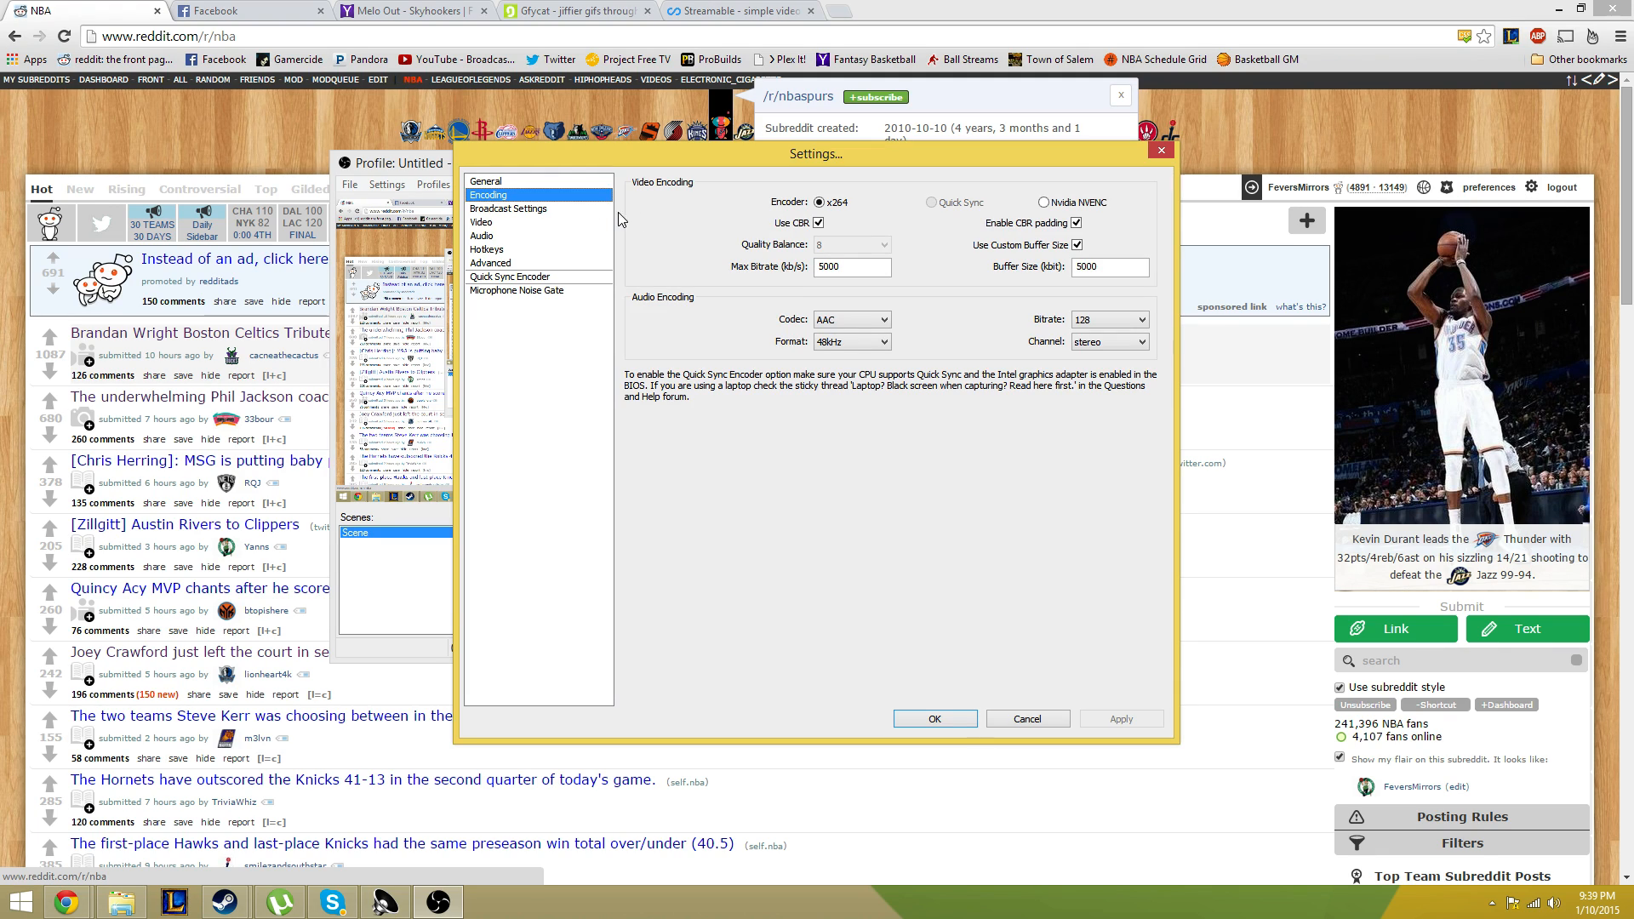
mouse_move(812, 214)
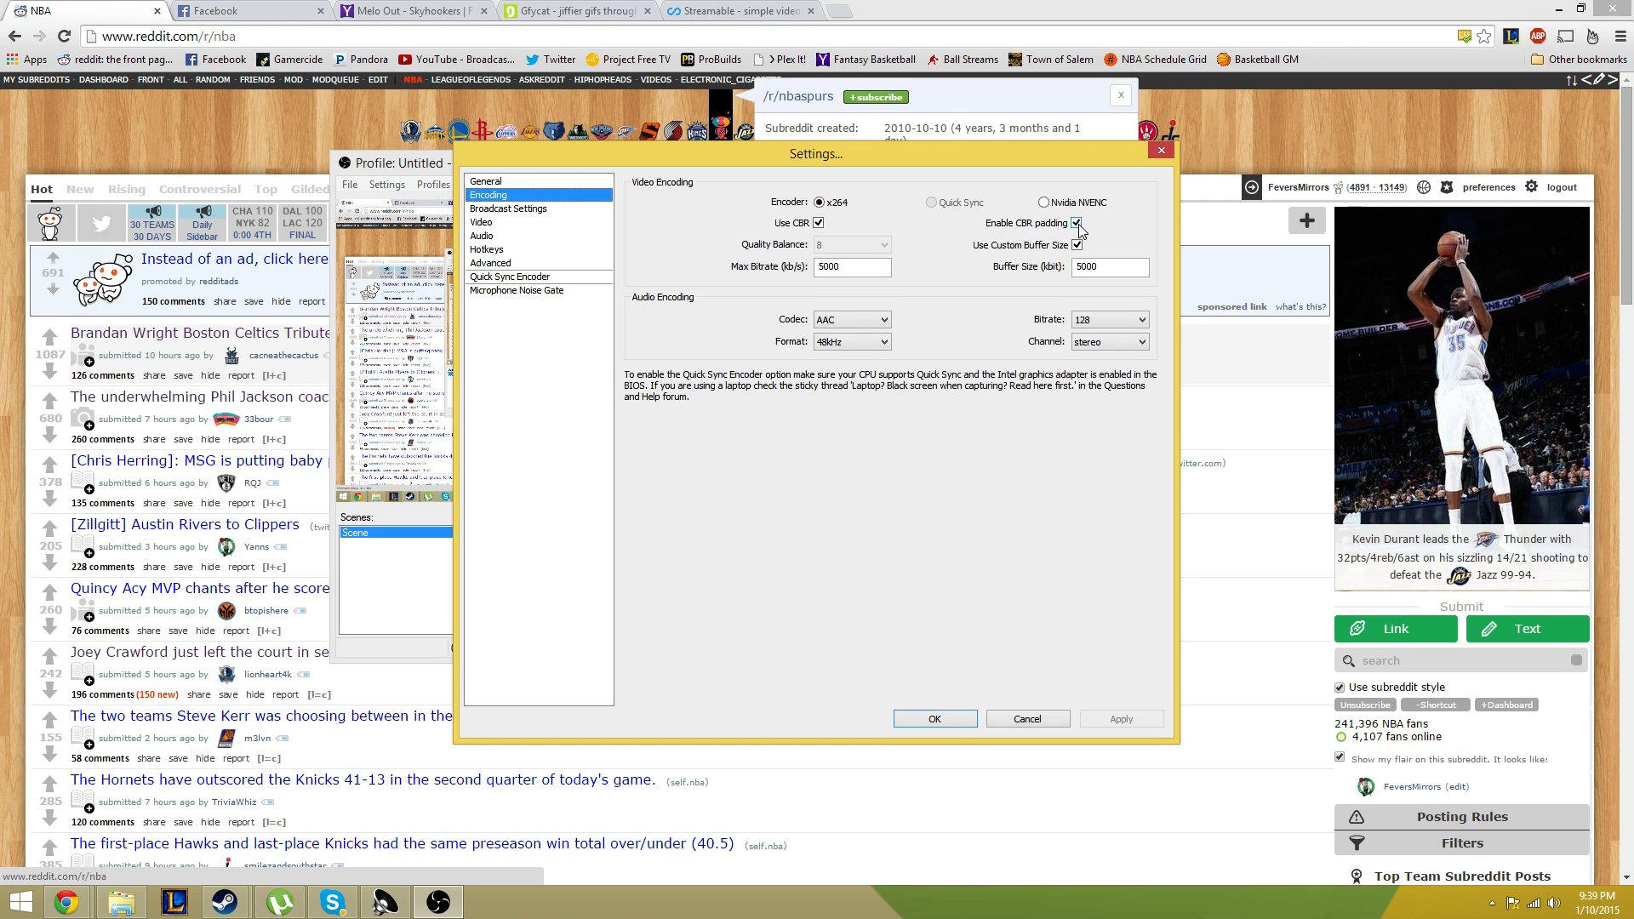
click(1079, 222)
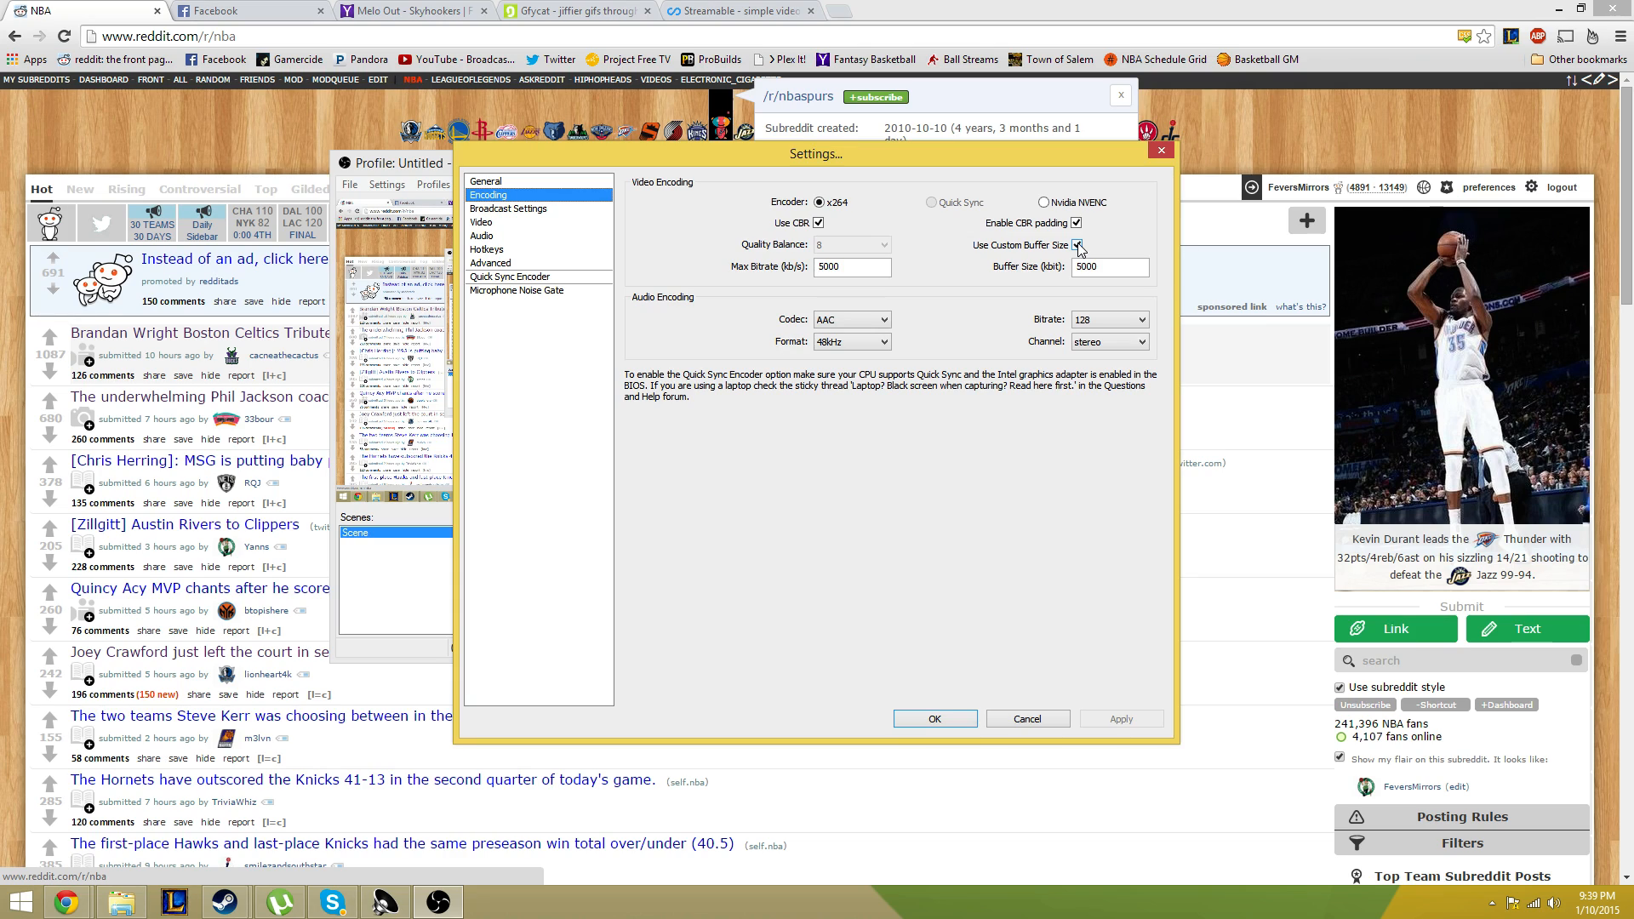
click(1076, 245)
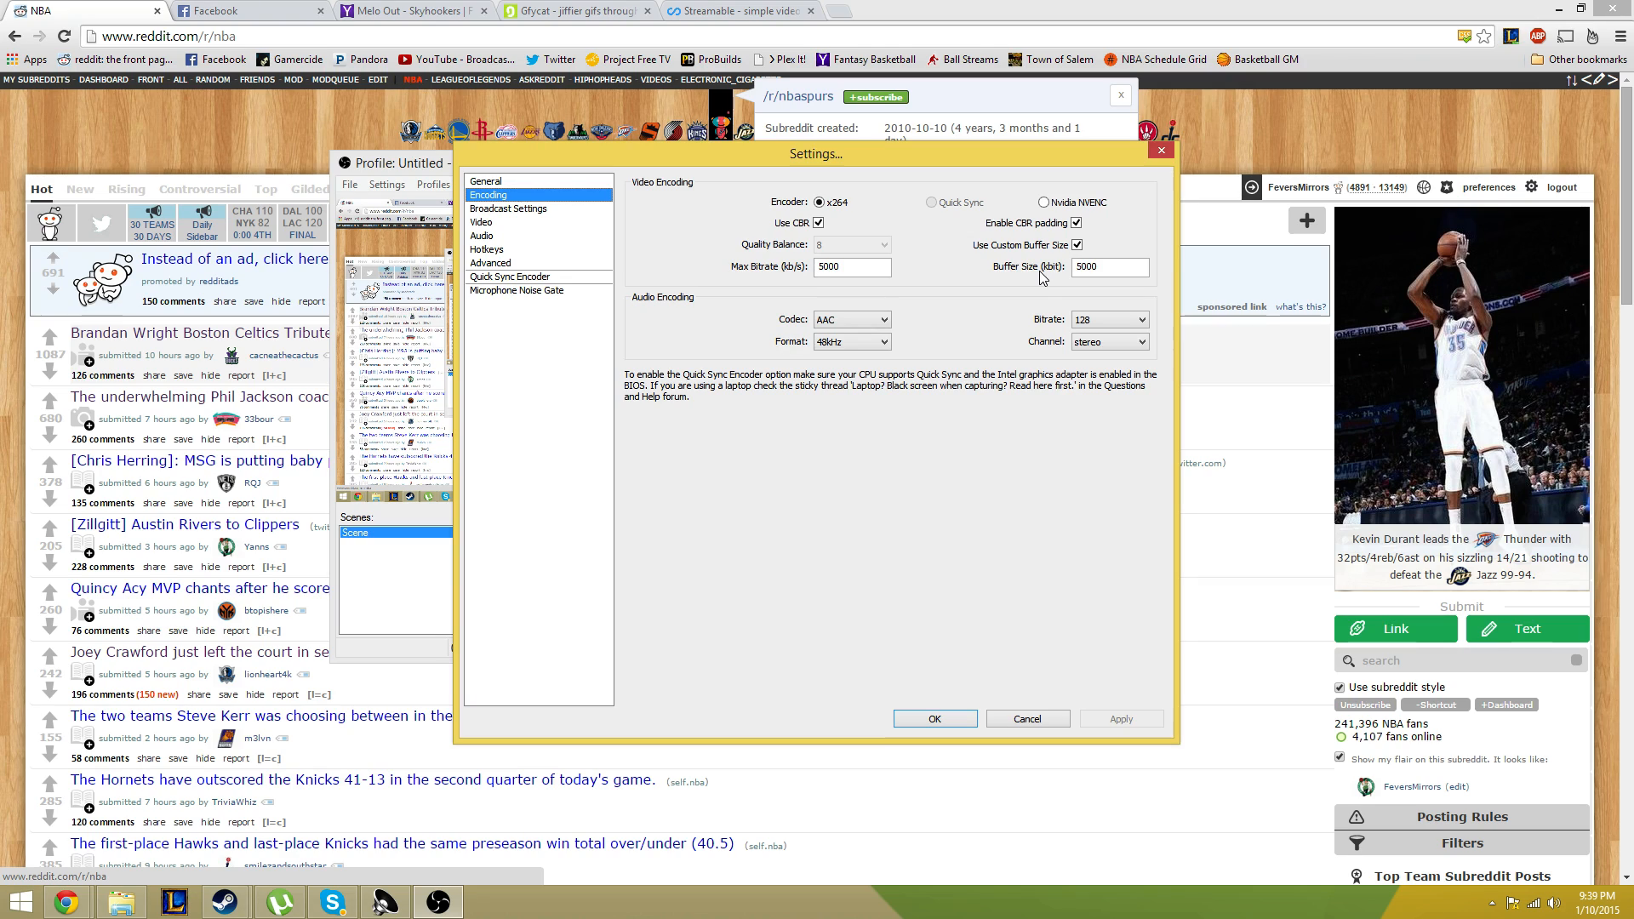
click(845, 267)
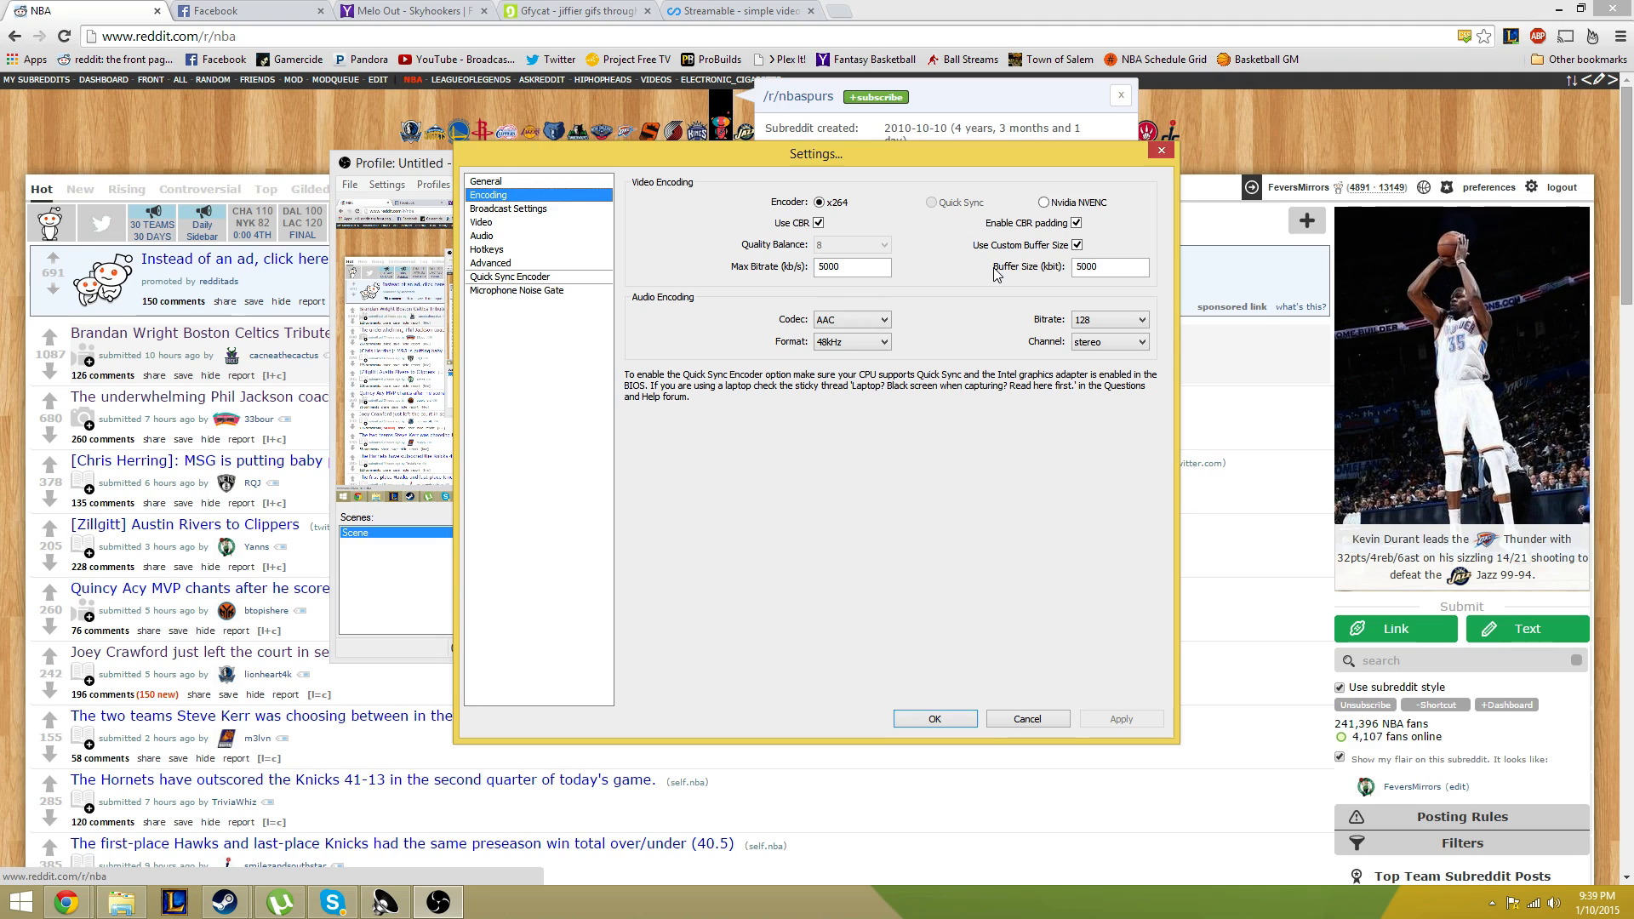
mouse_move(1001, 269)
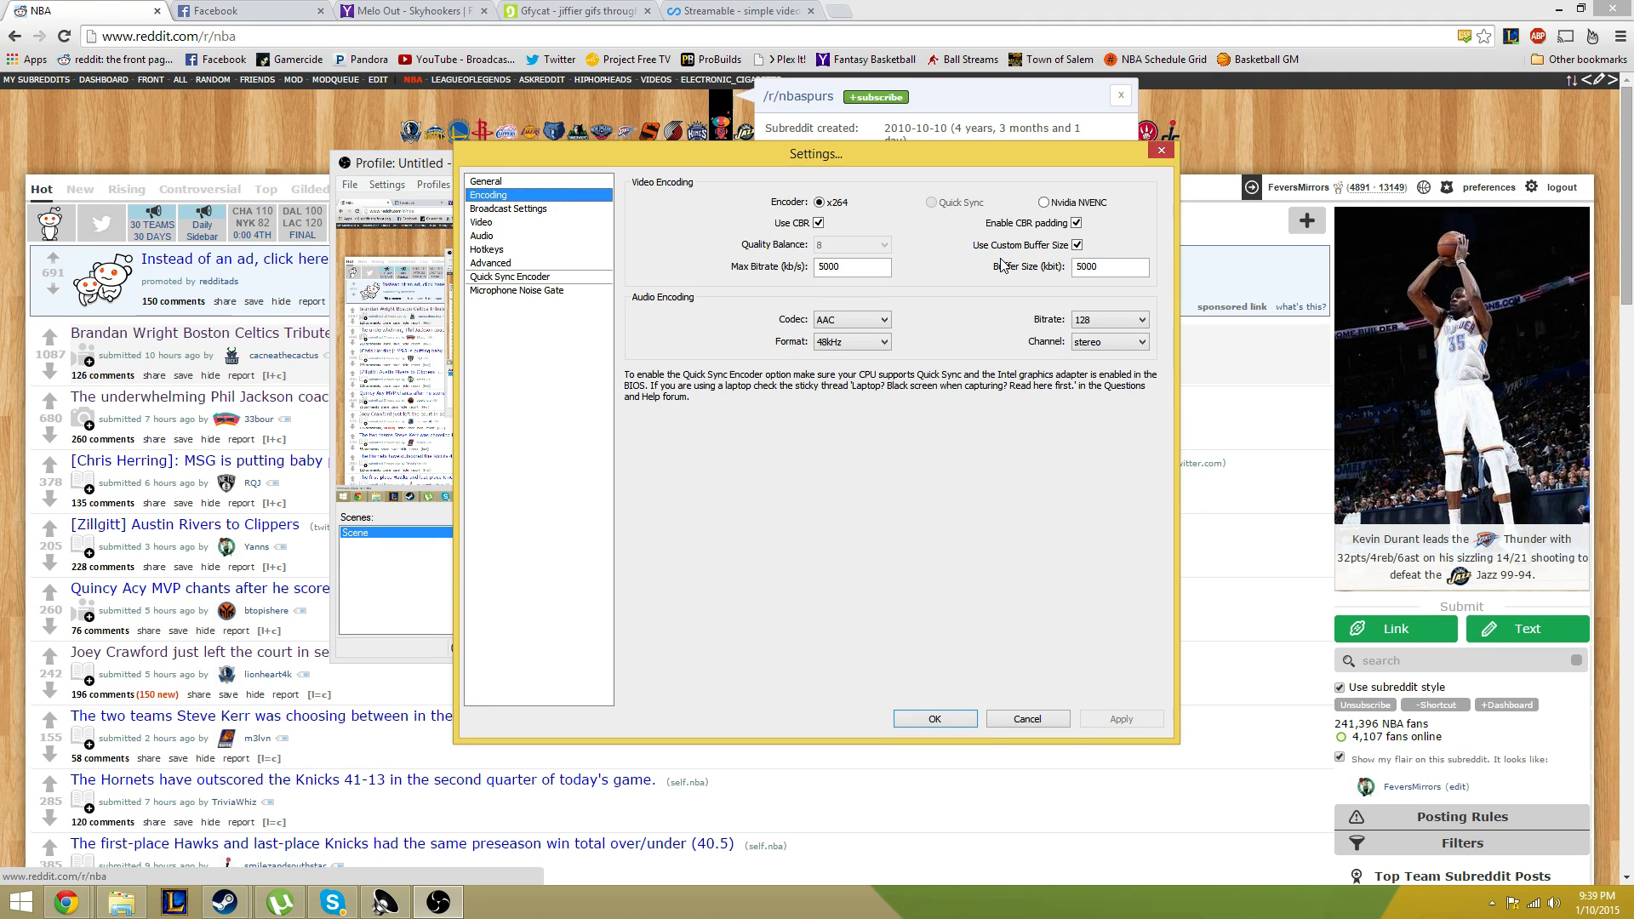
mouse_move(1006, 266)
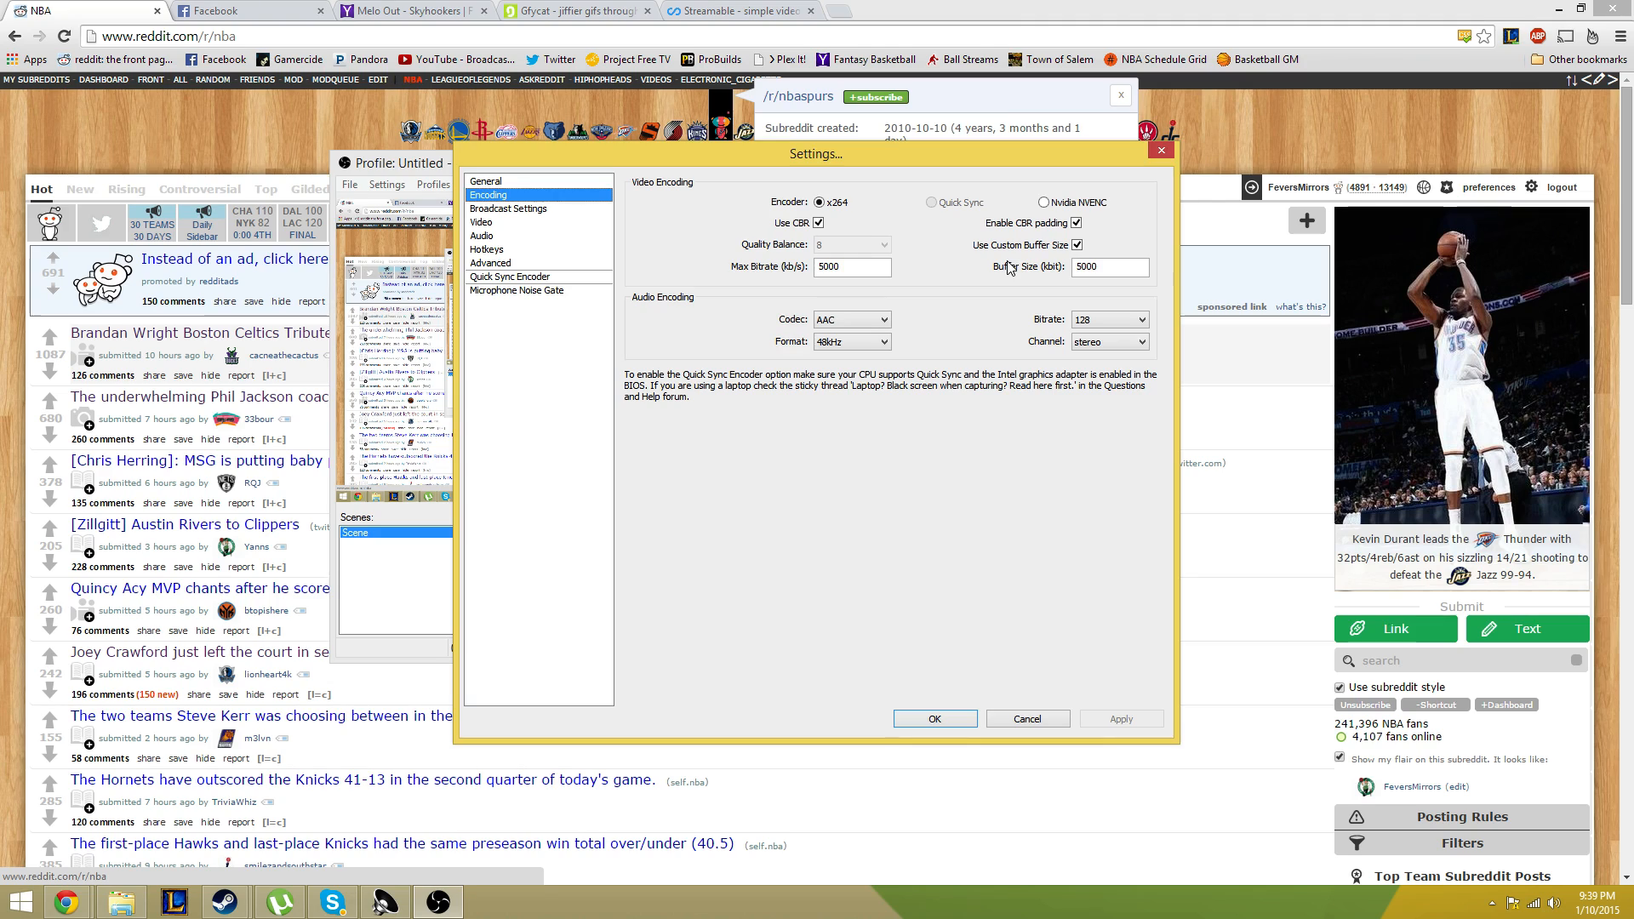
mouse_move(594, 230)
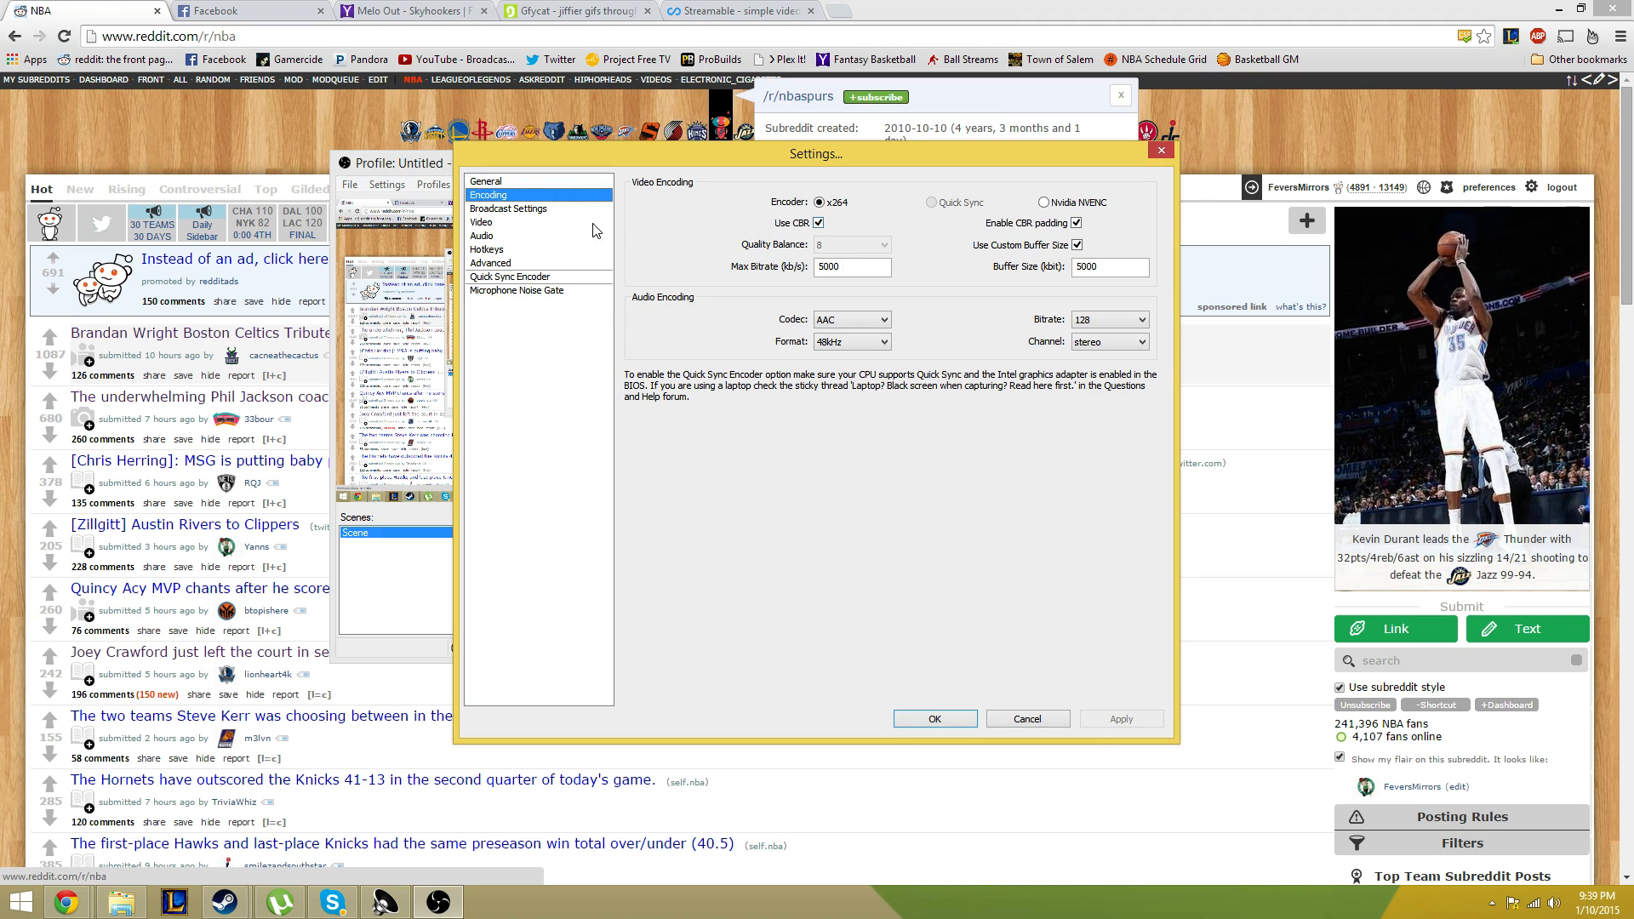
mouse_move(558, 214)
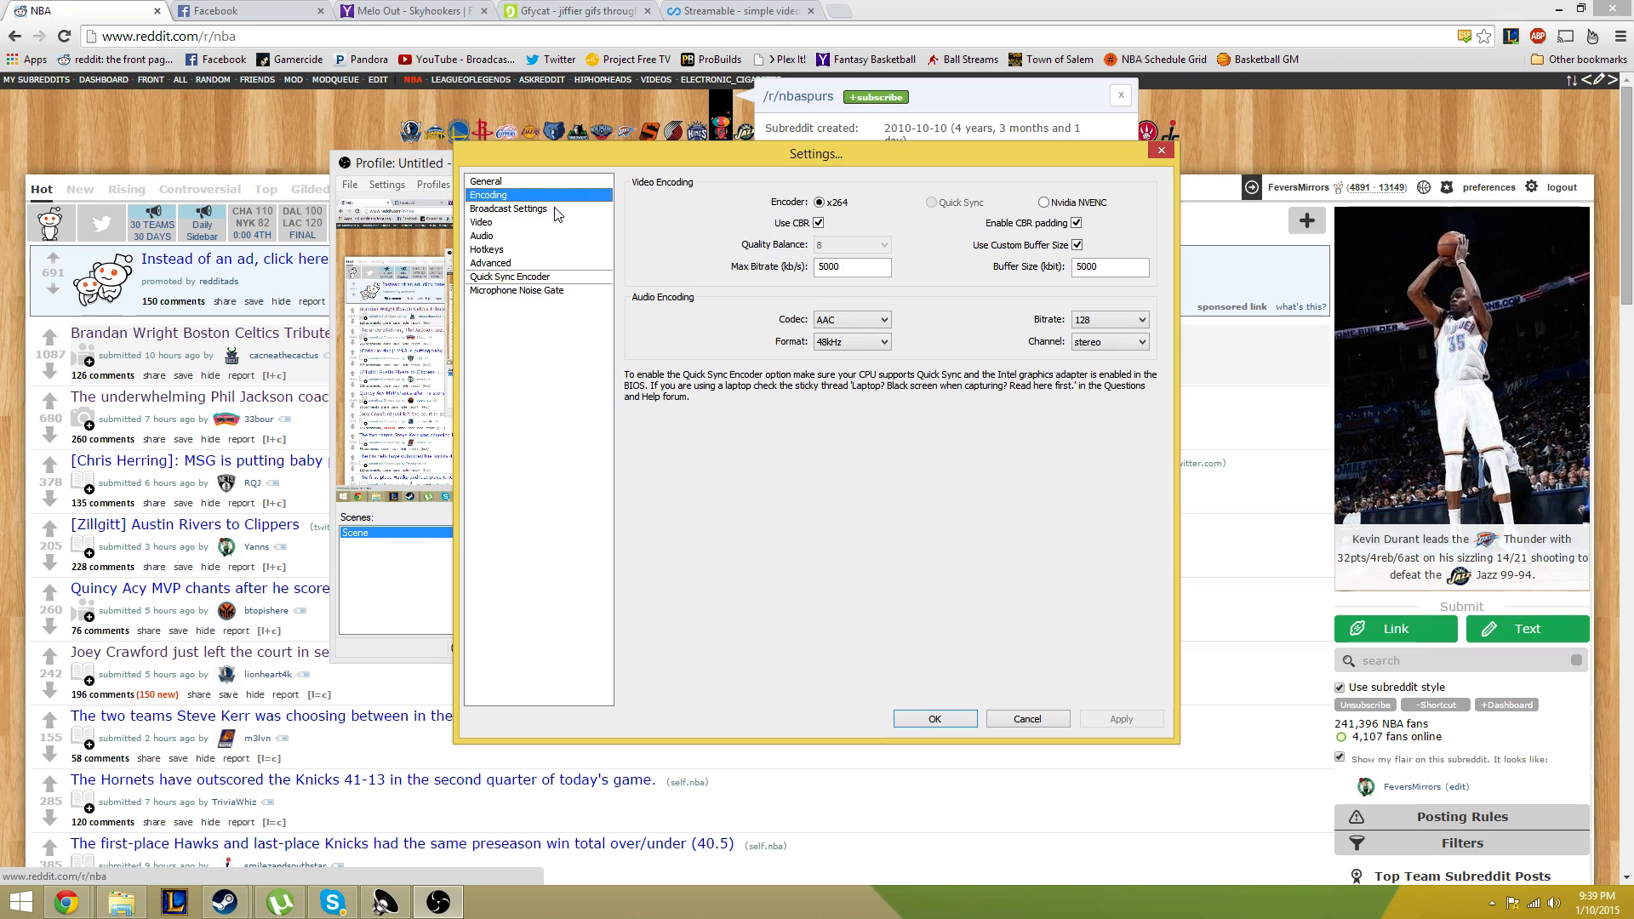
Step: Confirm Broadcast Settings use File Output Only mode saving to C:\OBS
click(510, 209)
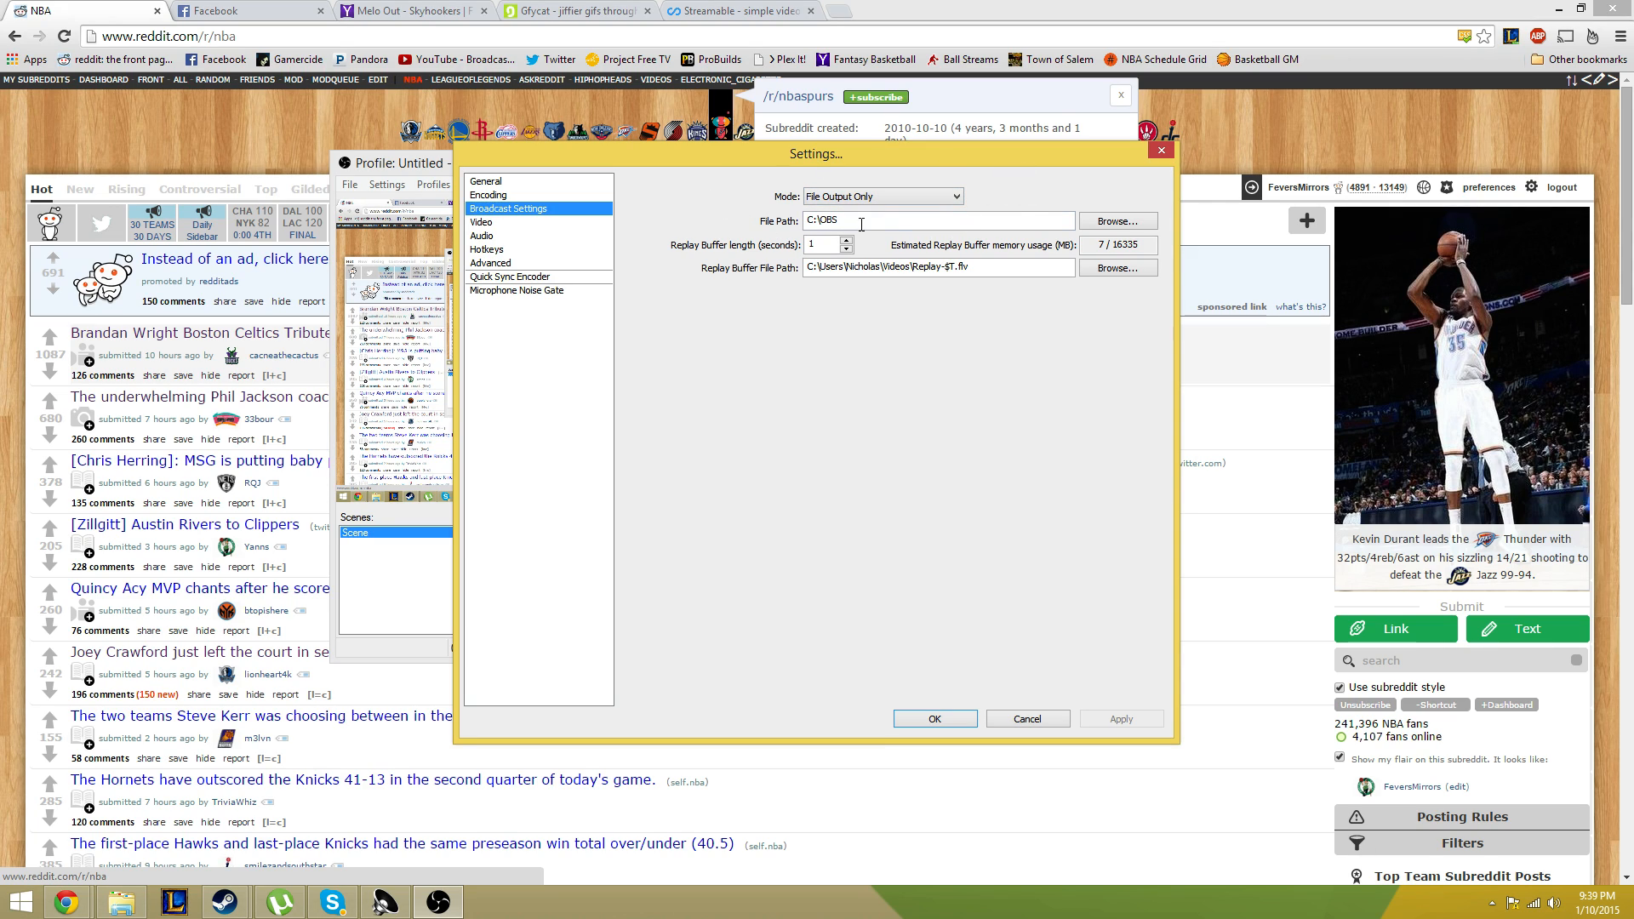
mouse_move(883, 409)
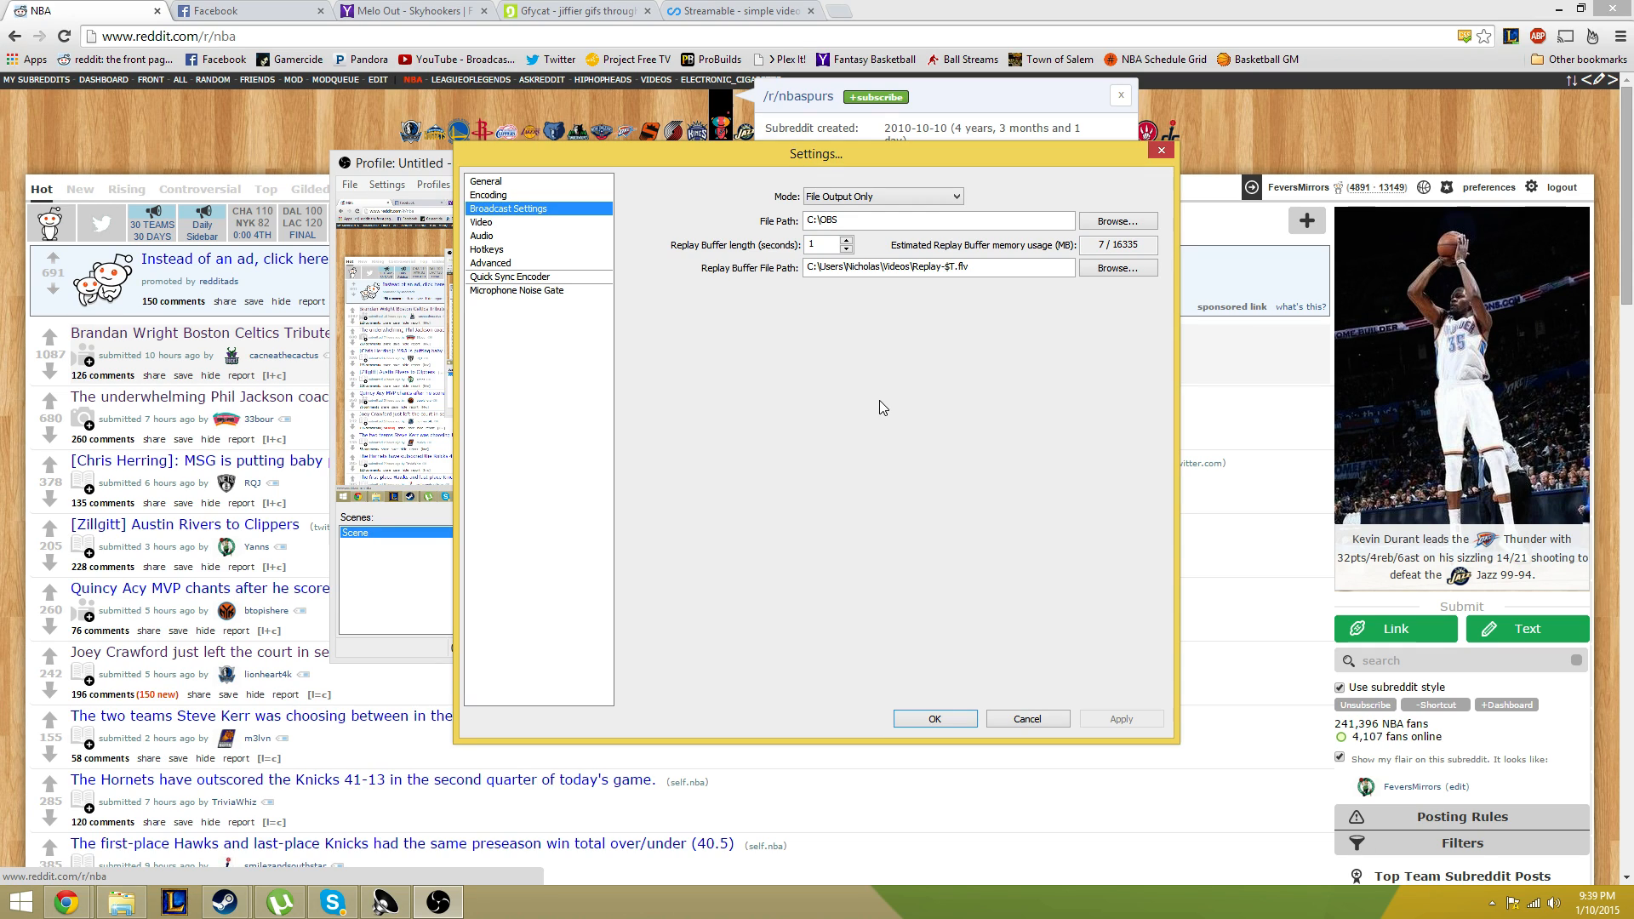
click(482, 222)
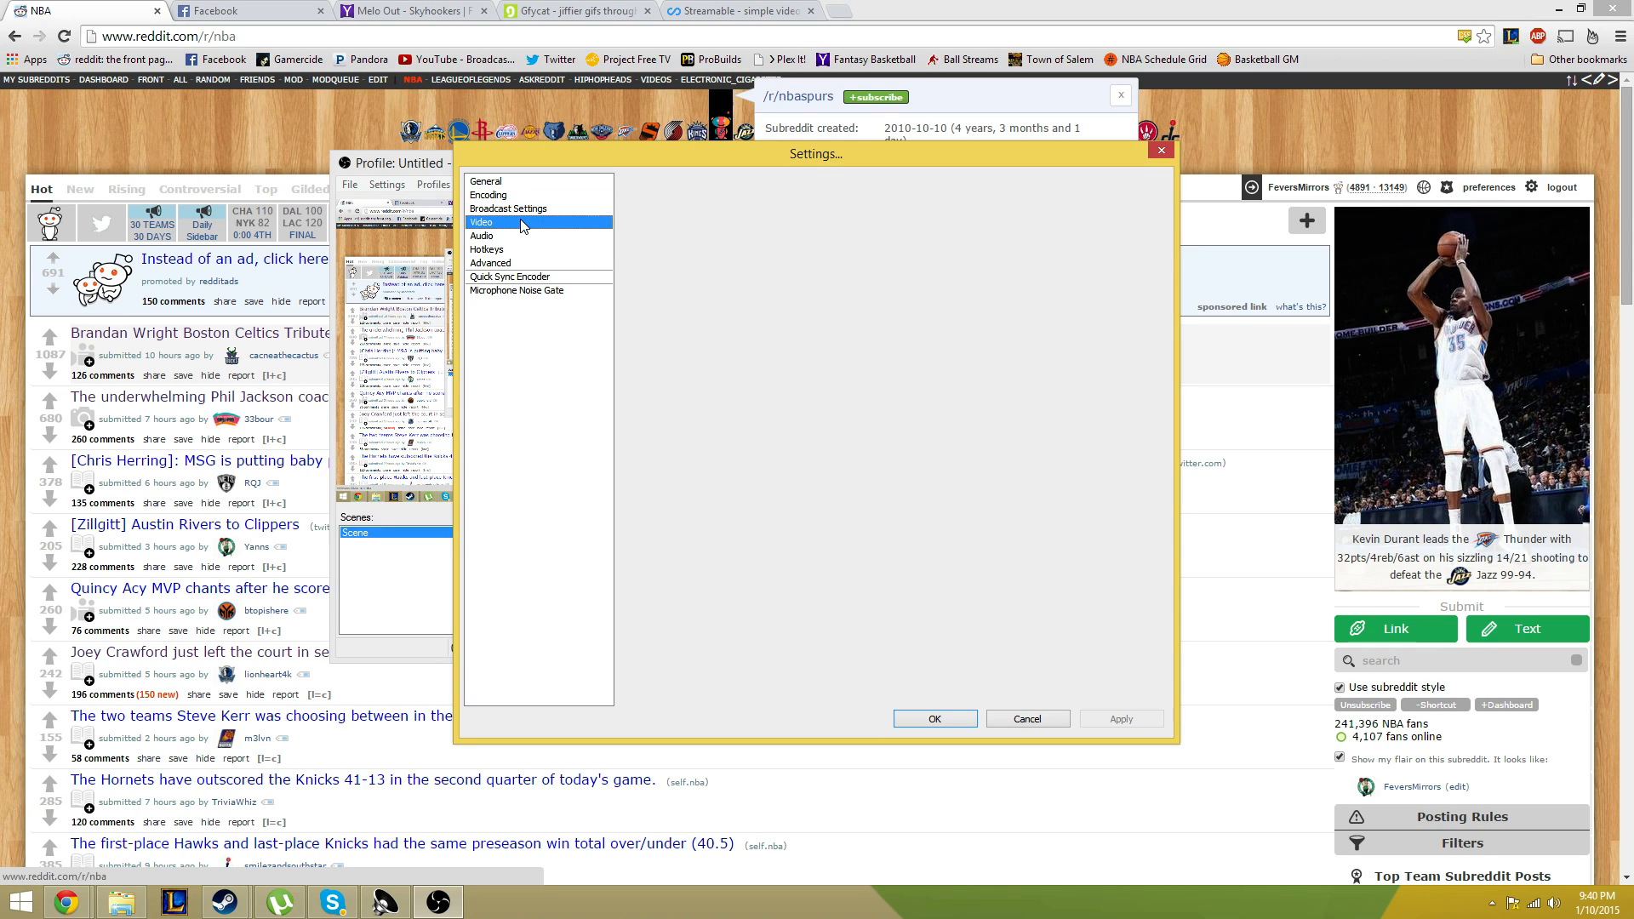
Step: Downscale the 1920x1080 video output to 1280x720 and apply it
click(480, 223)
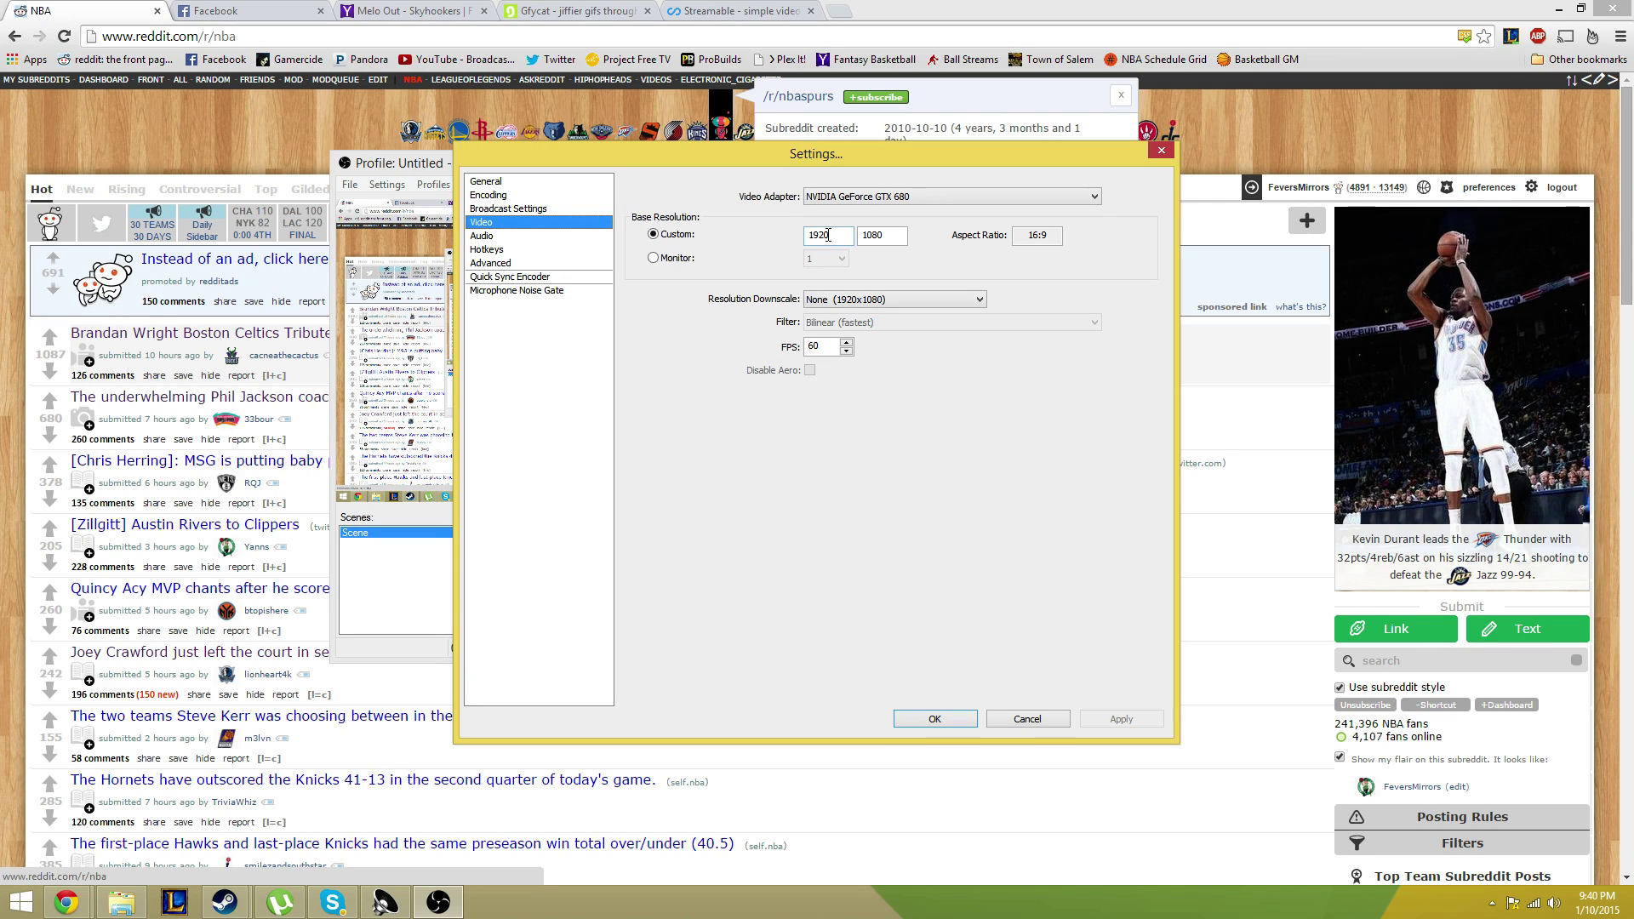
click(1036, 235)
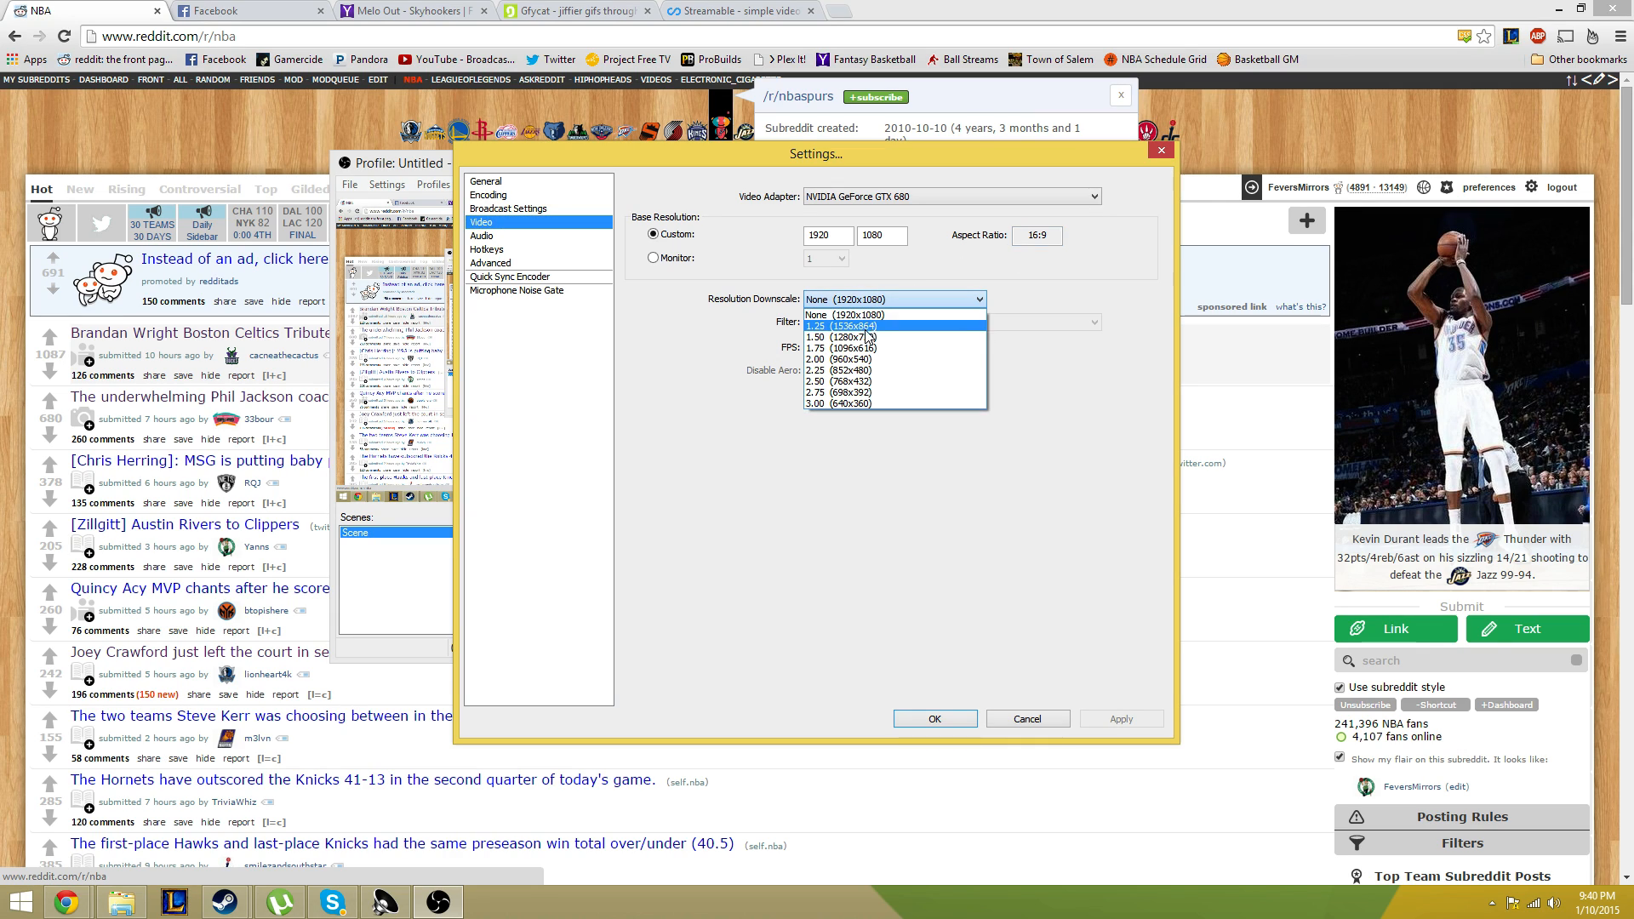
mouse_move(865, 337)
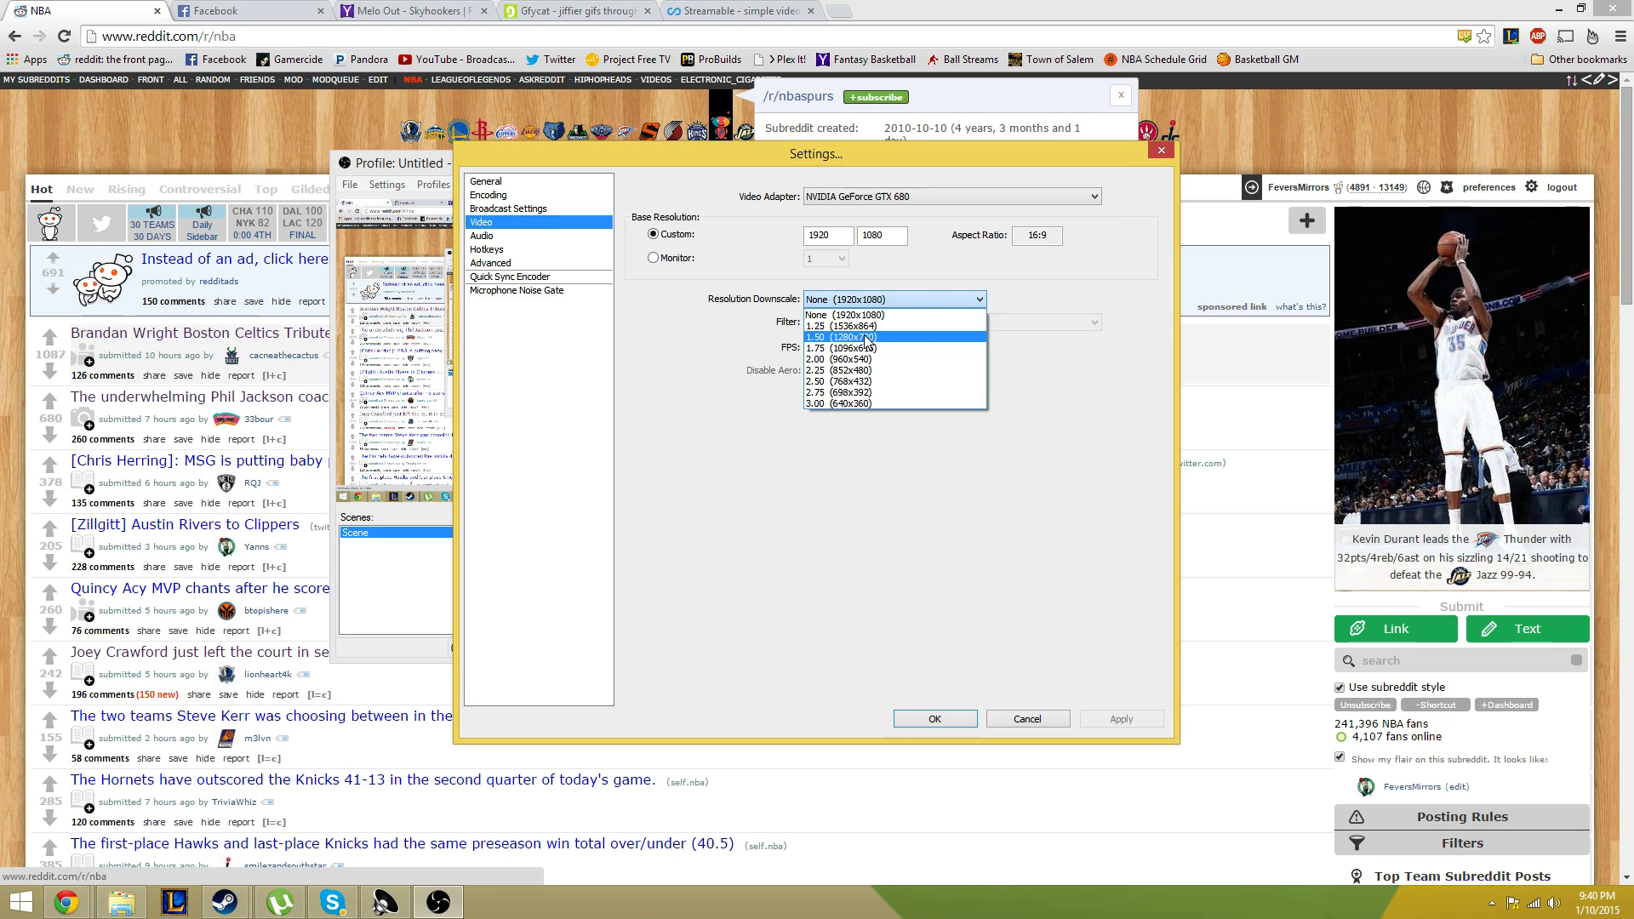
click(844, 337)
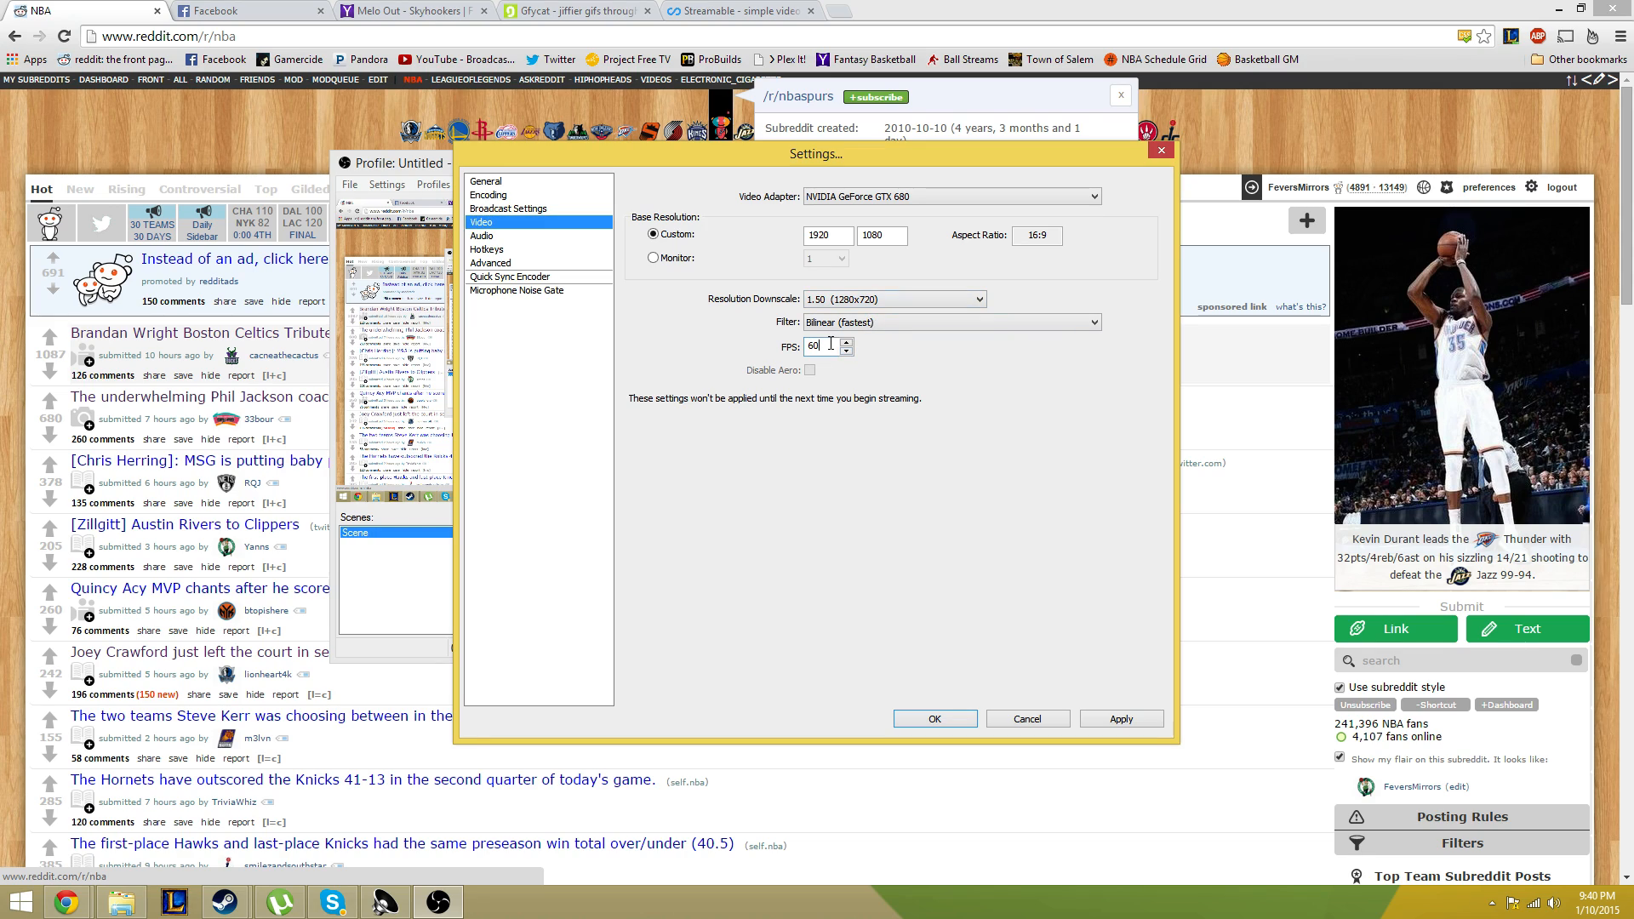
mouse_move(873, 372)
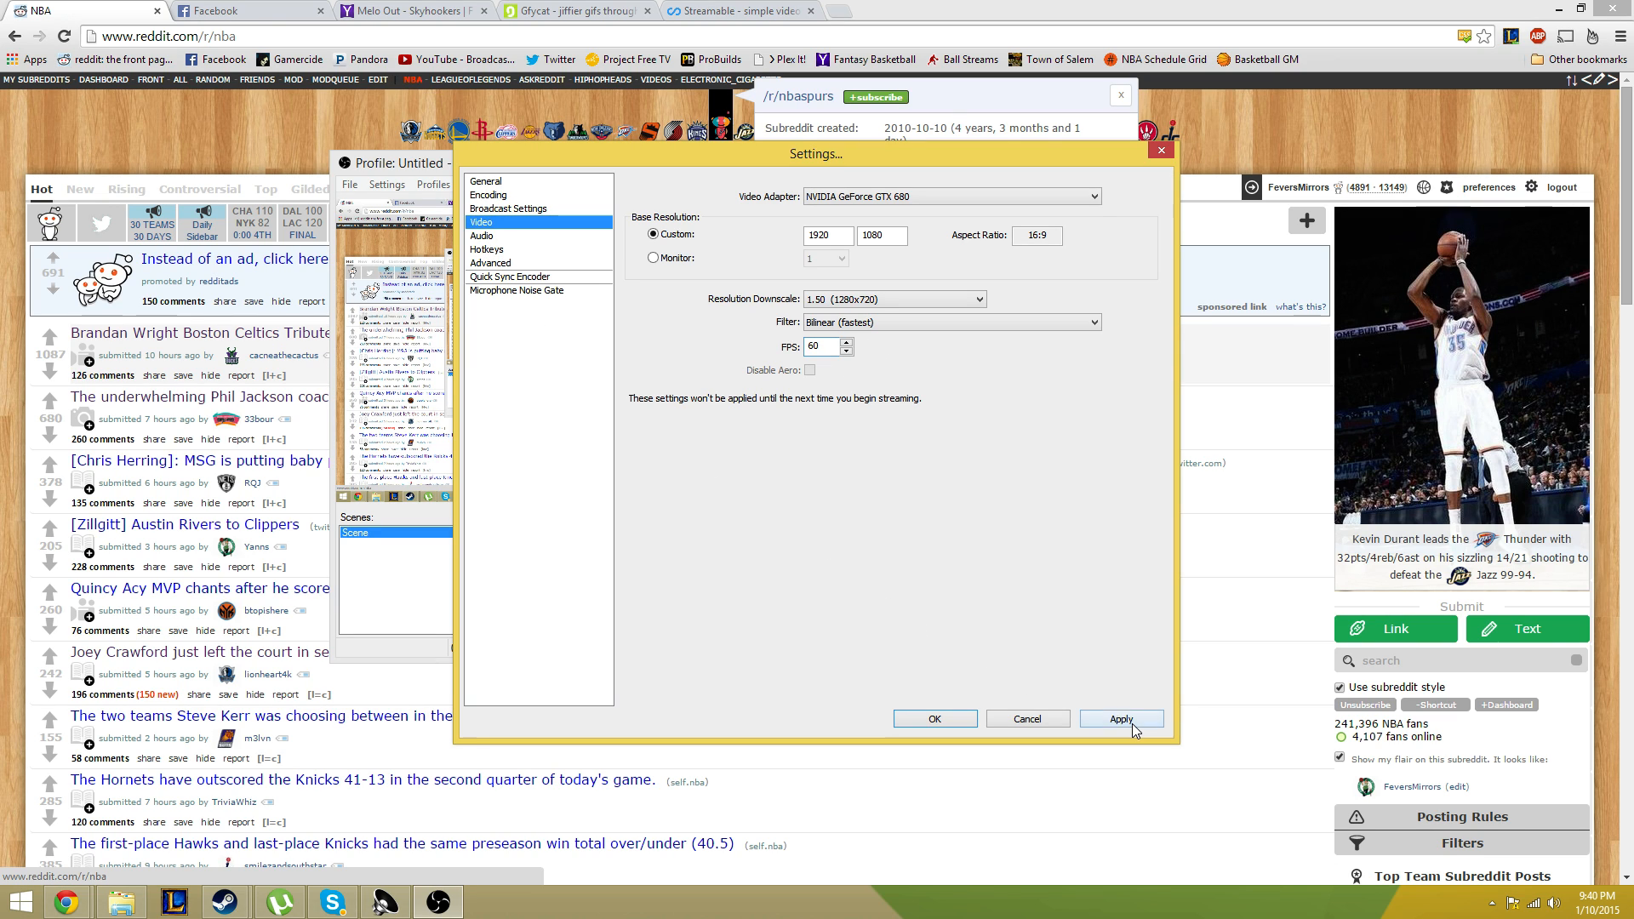
click(934, 719)
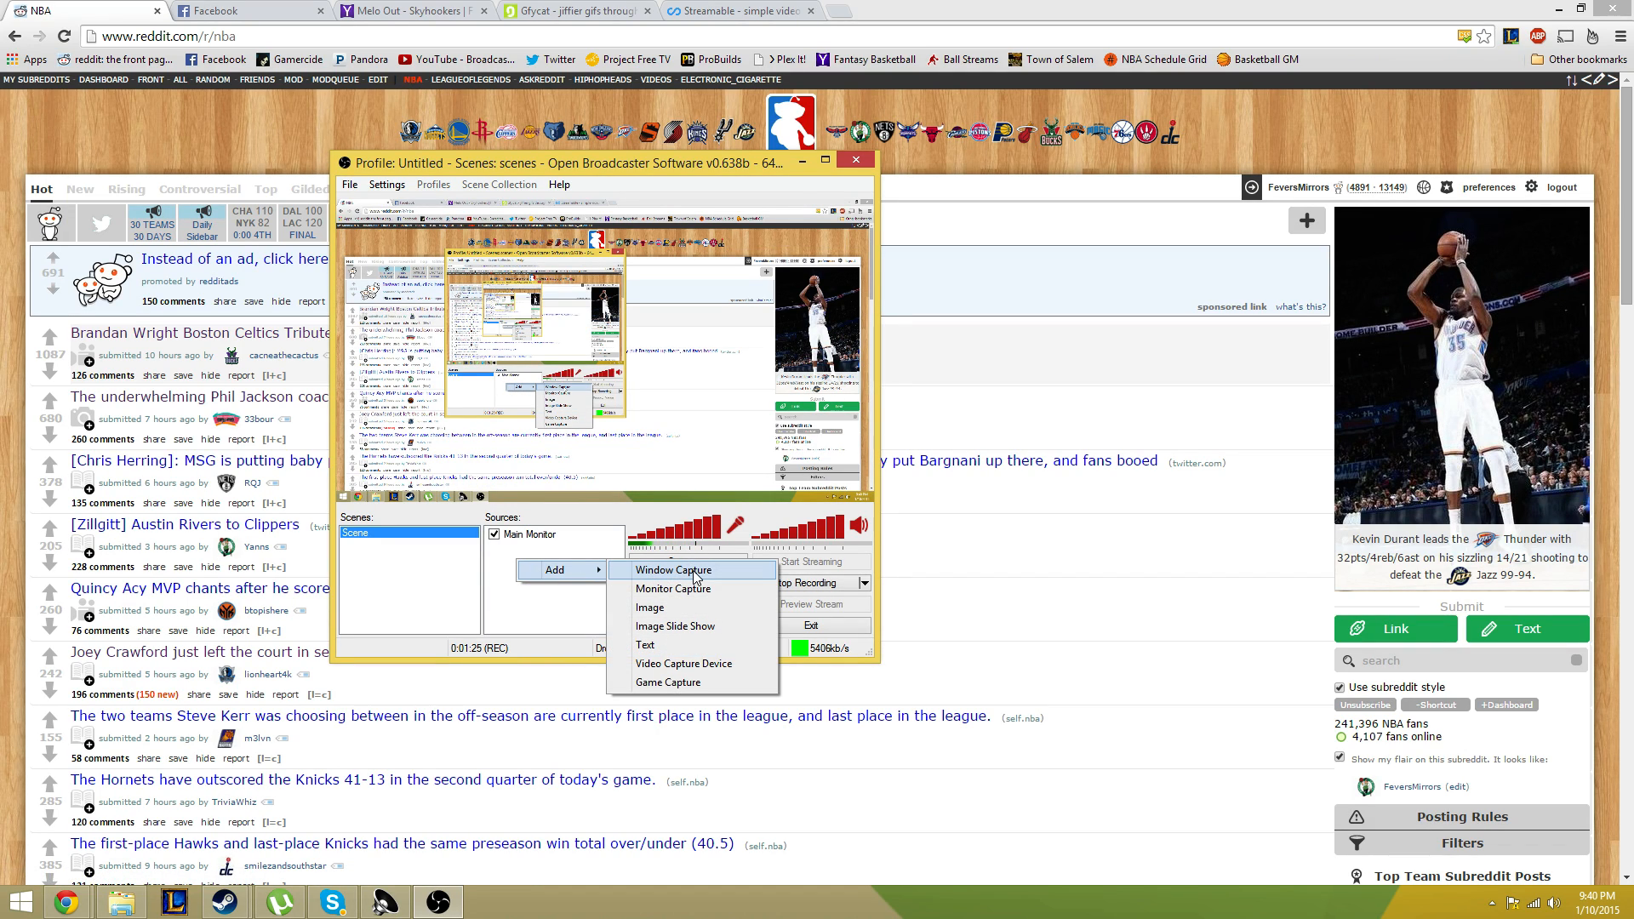
Step: Add a 'Ballstreams' Window Capture source grabbing the Ball Streams Chrome window
click(672, 571)
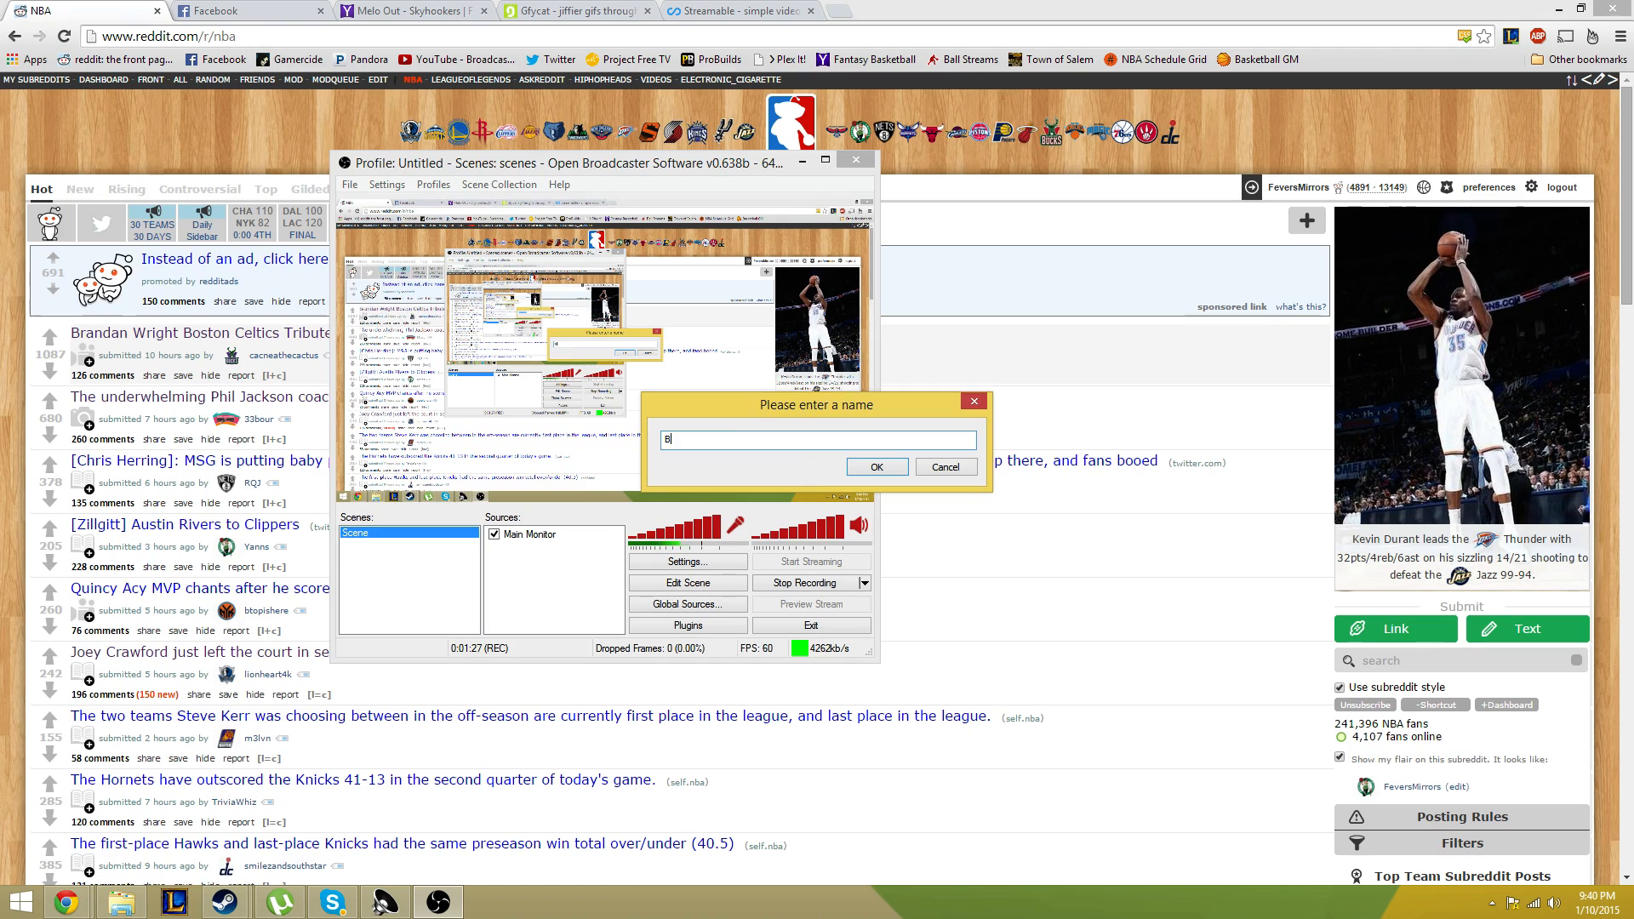
text(allstreams)
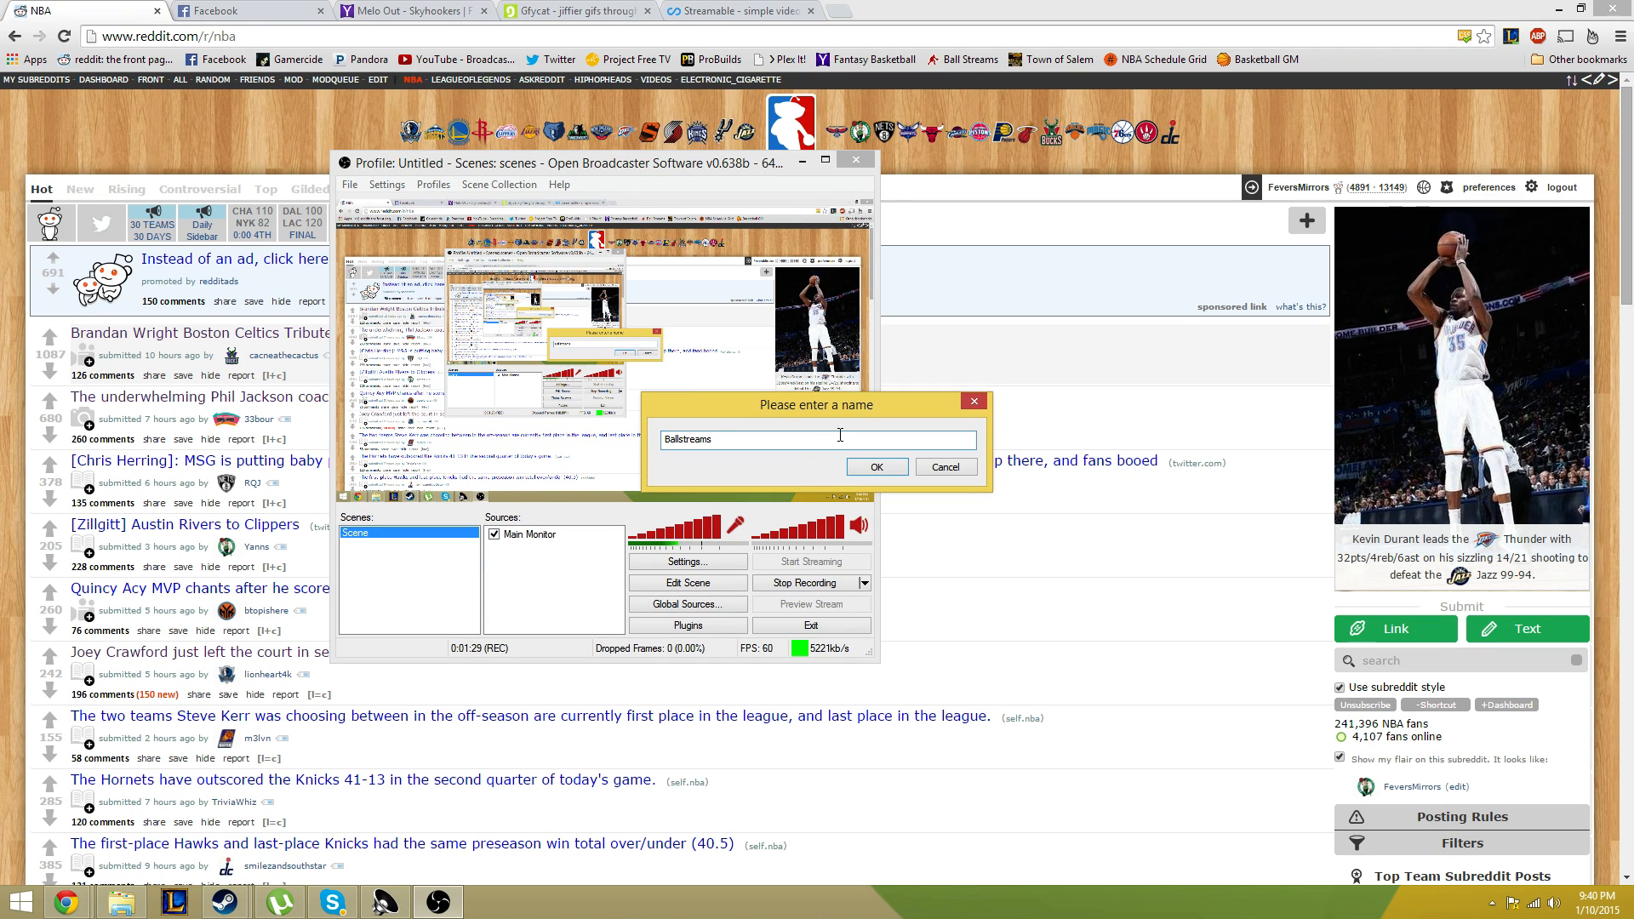
click(877, 466)
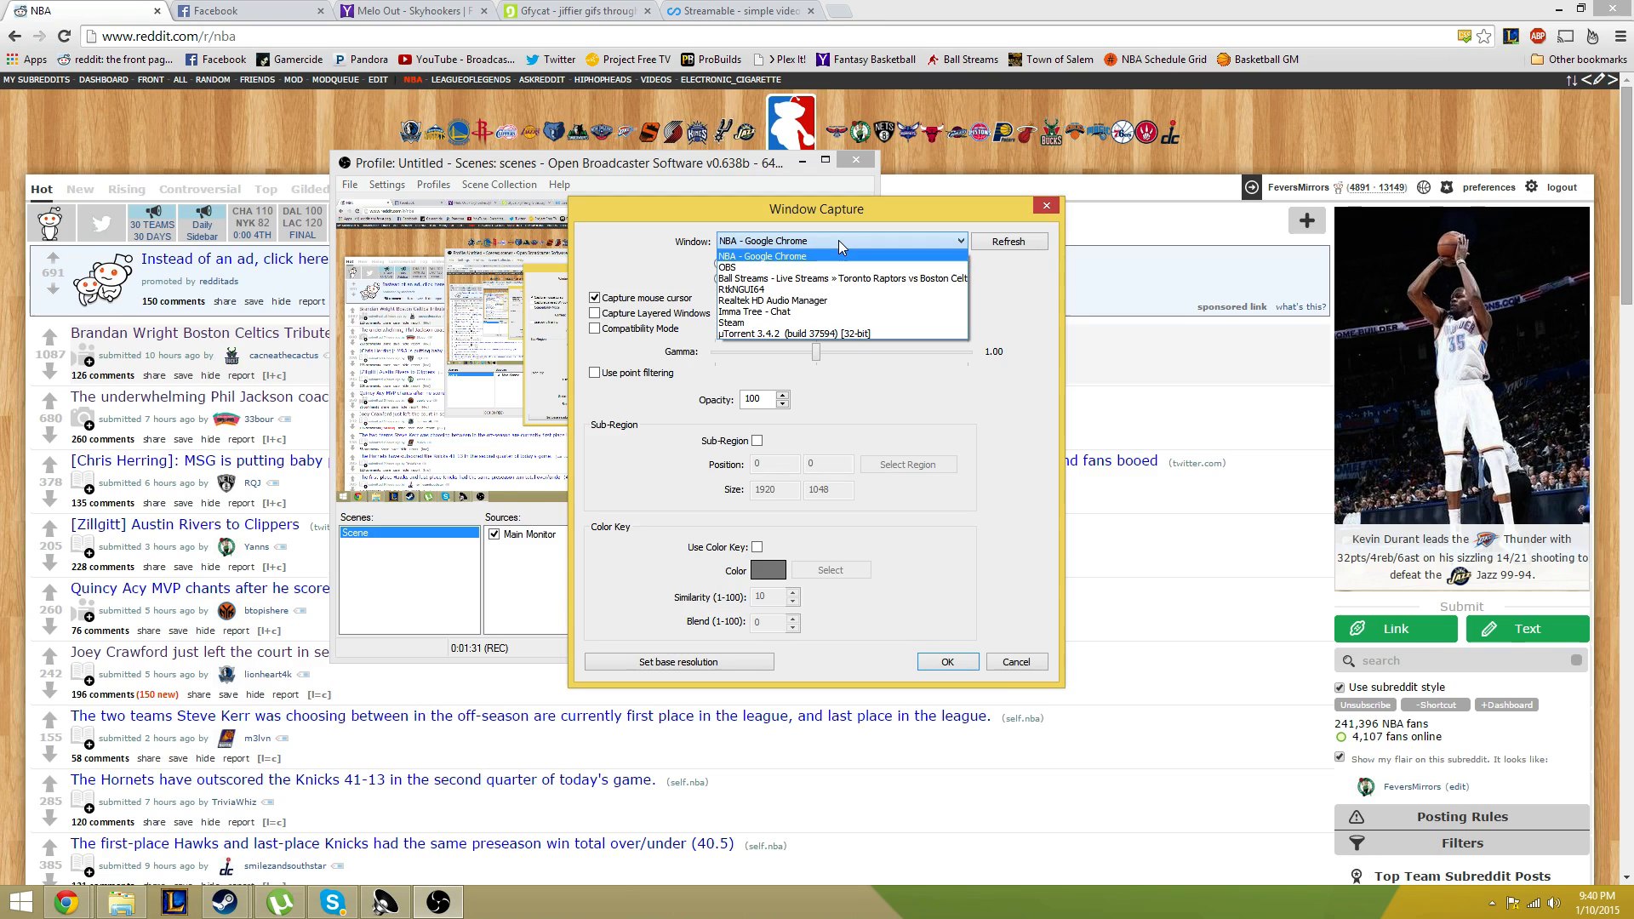
click(839, 278)
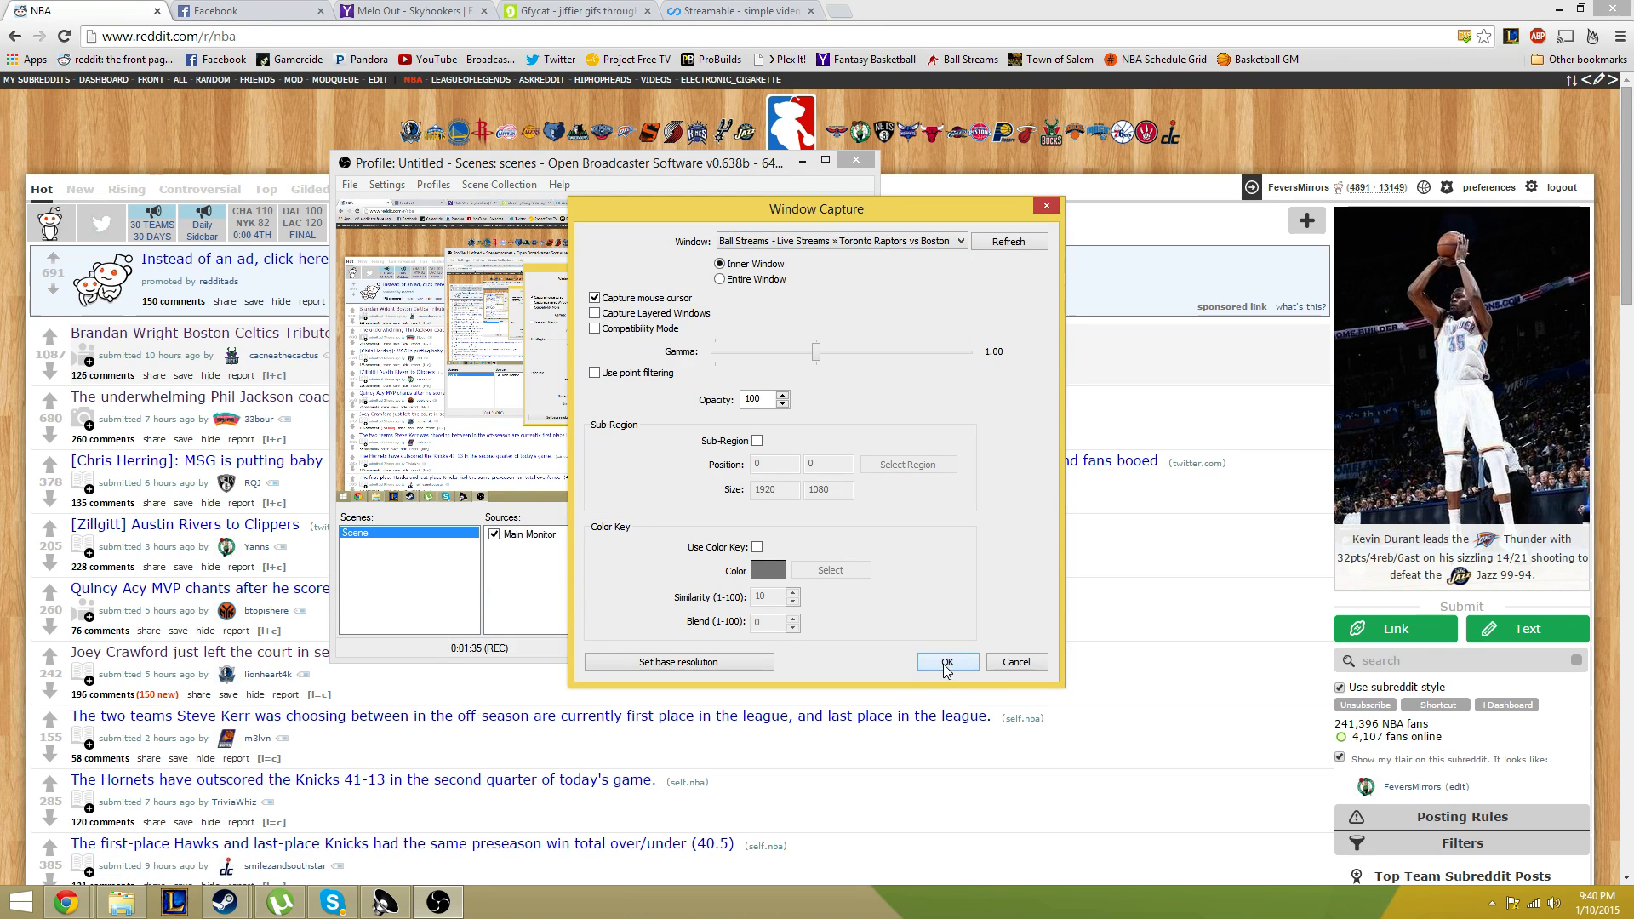
click(946, 662)
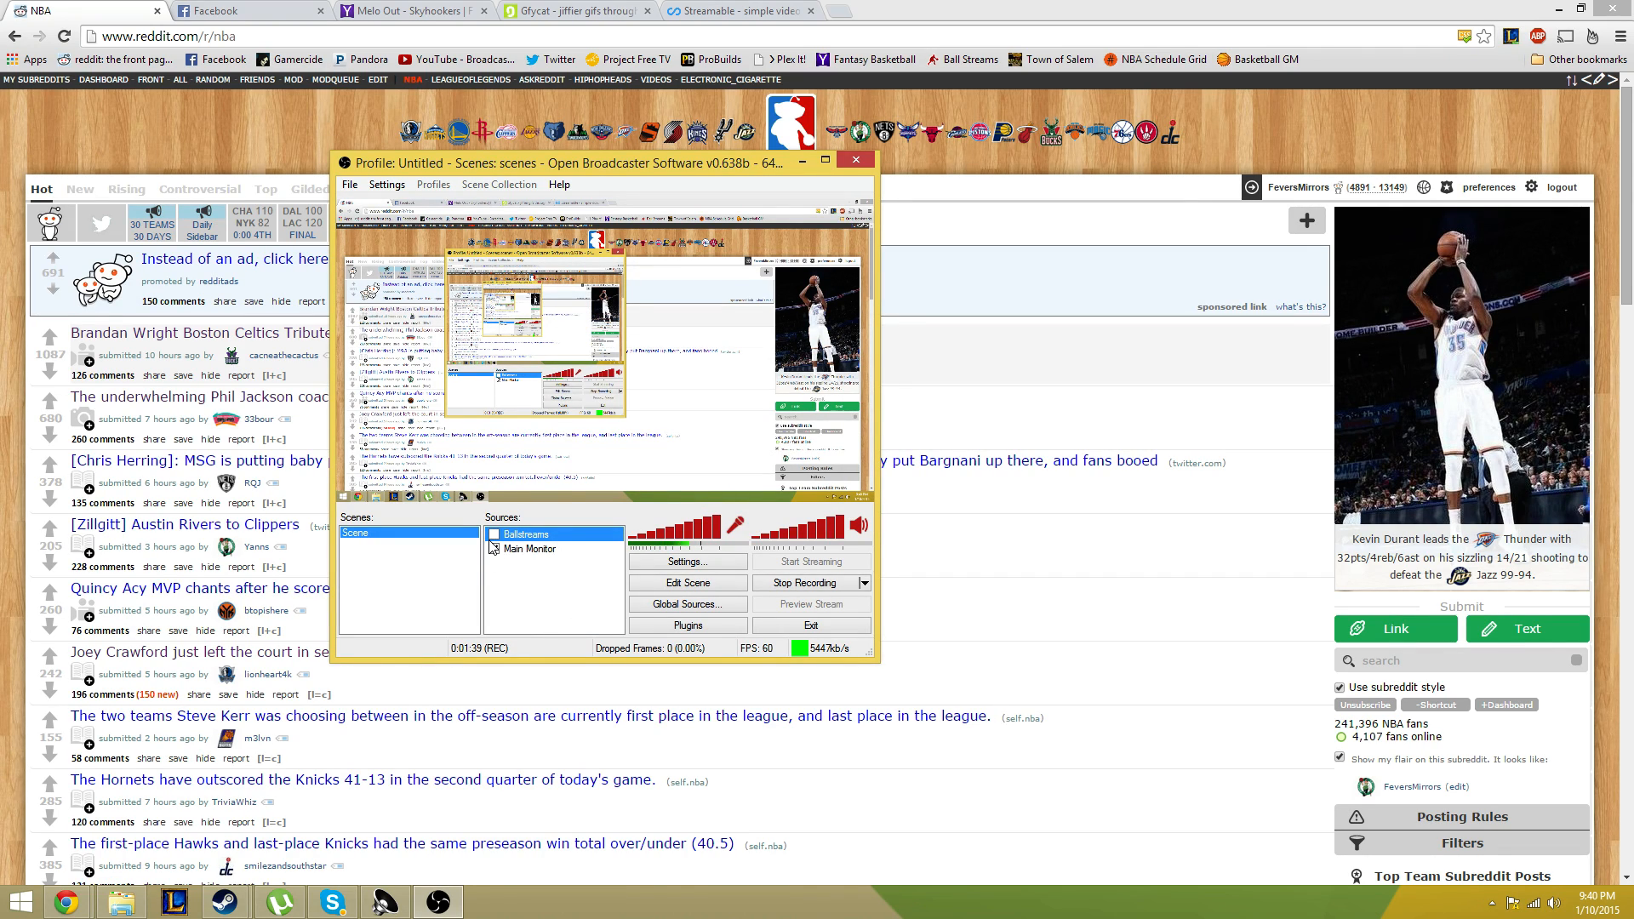
click(495, 549)
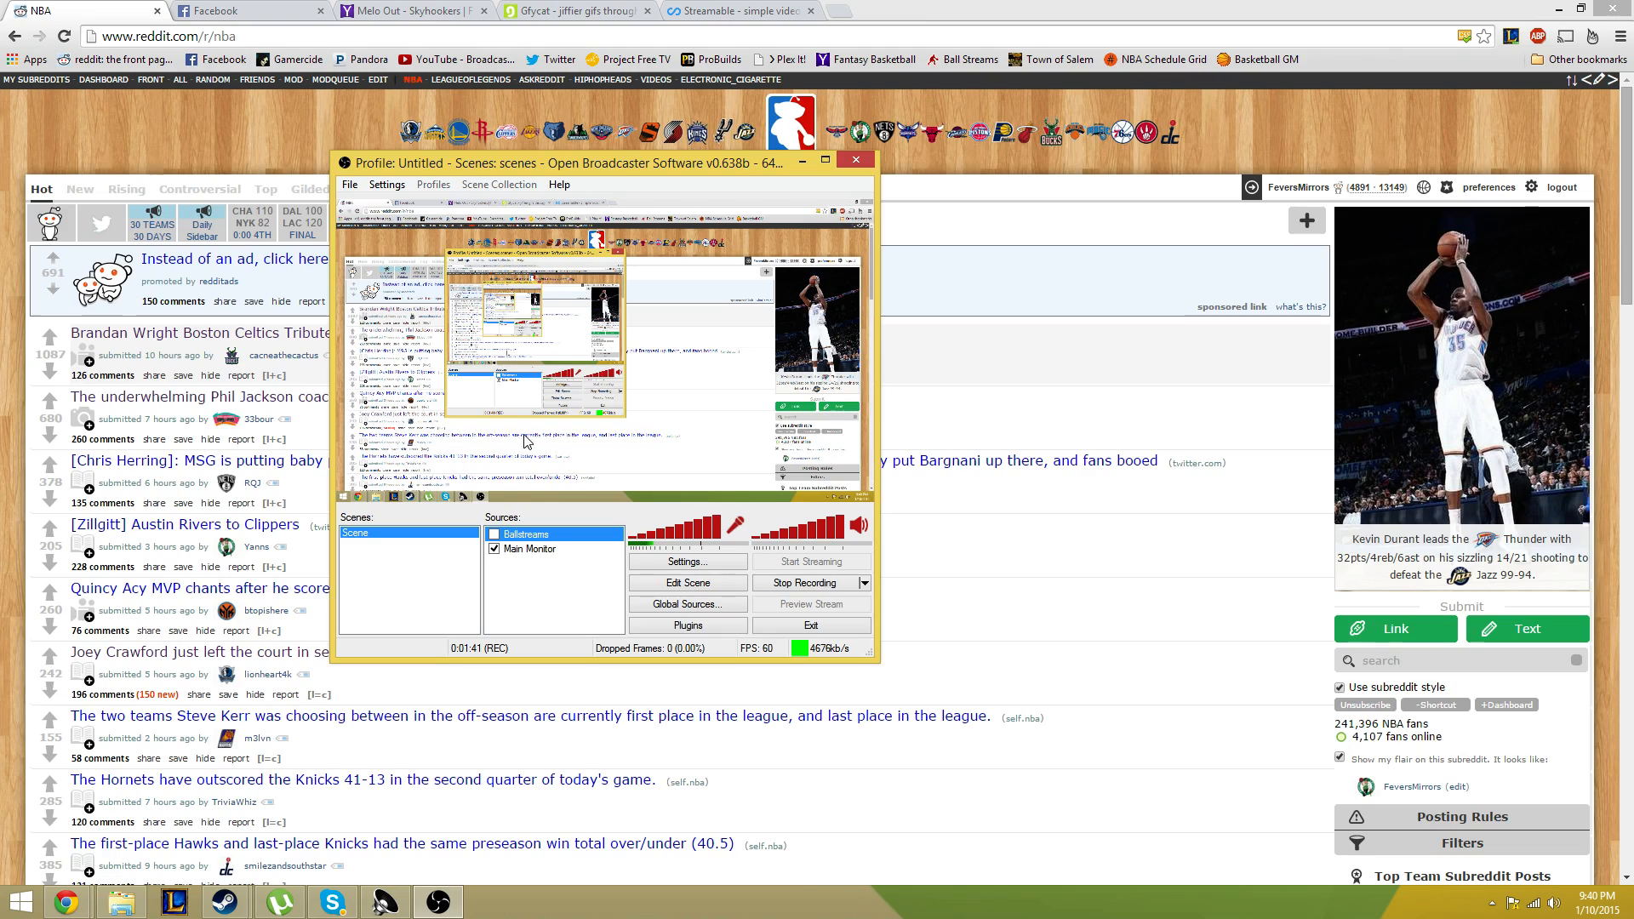
click(573, 11)
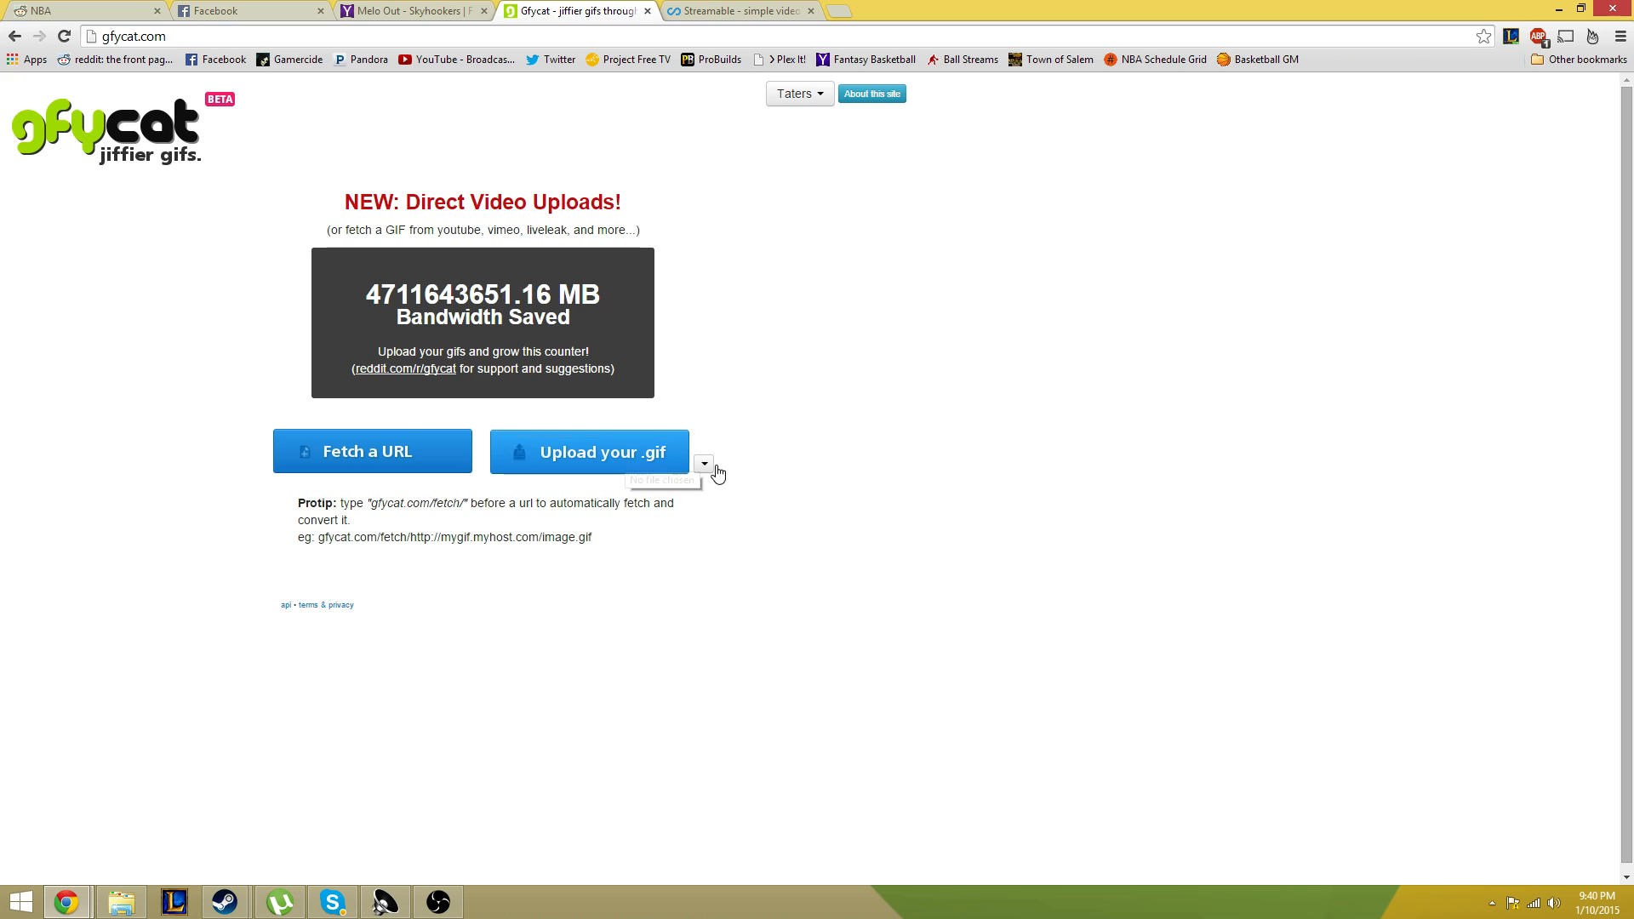
click(705, 464)
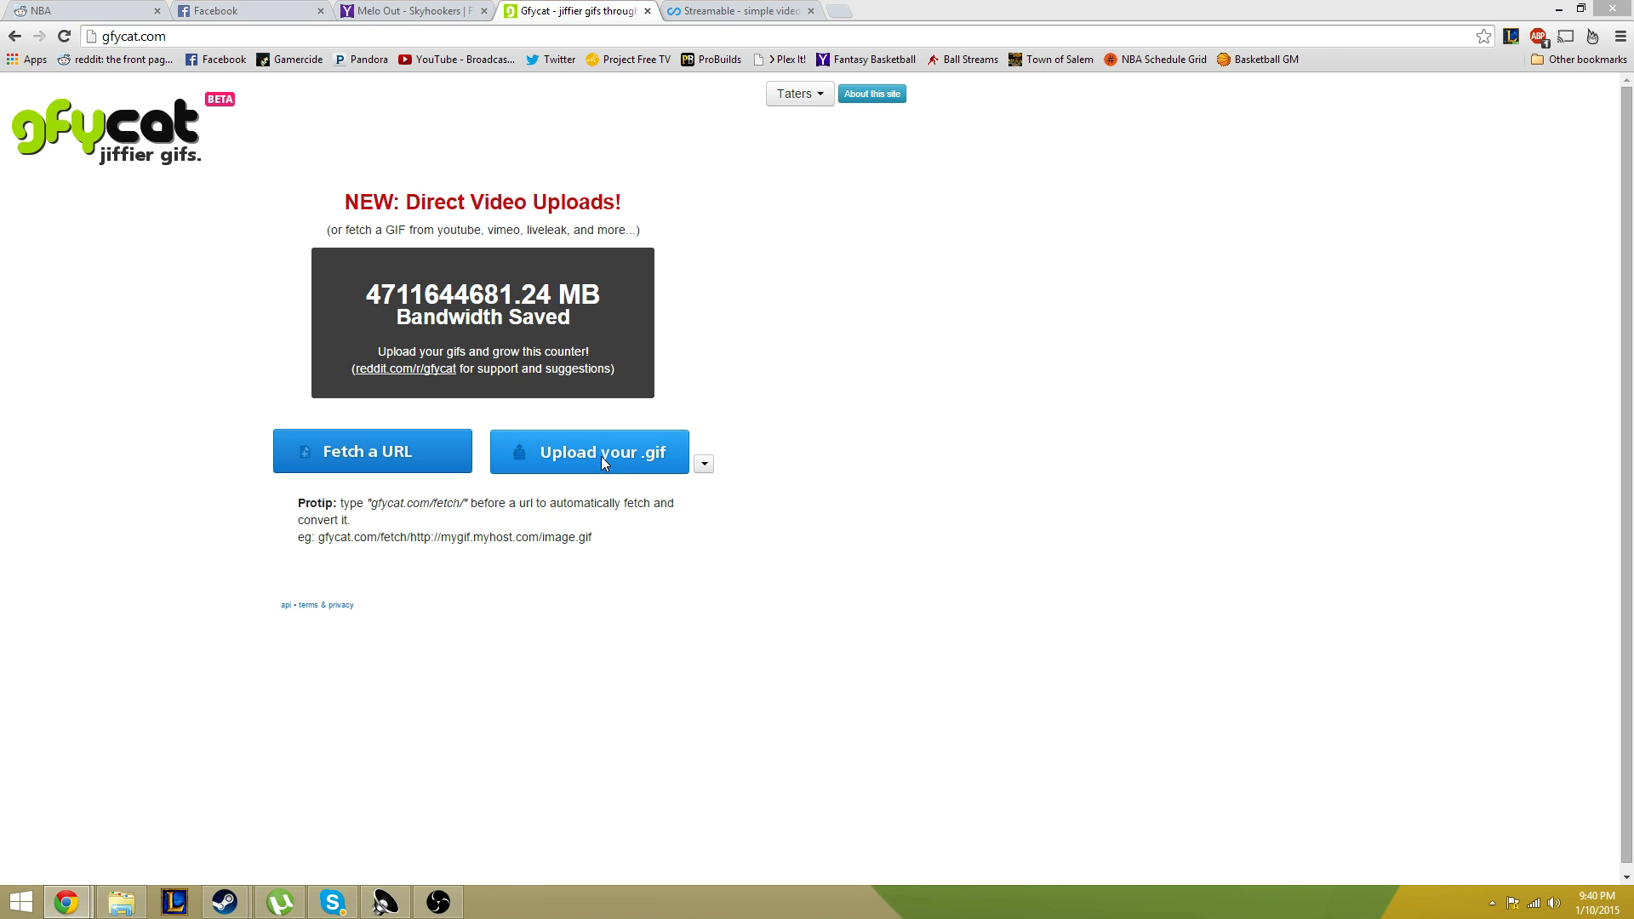
click(589, 452)
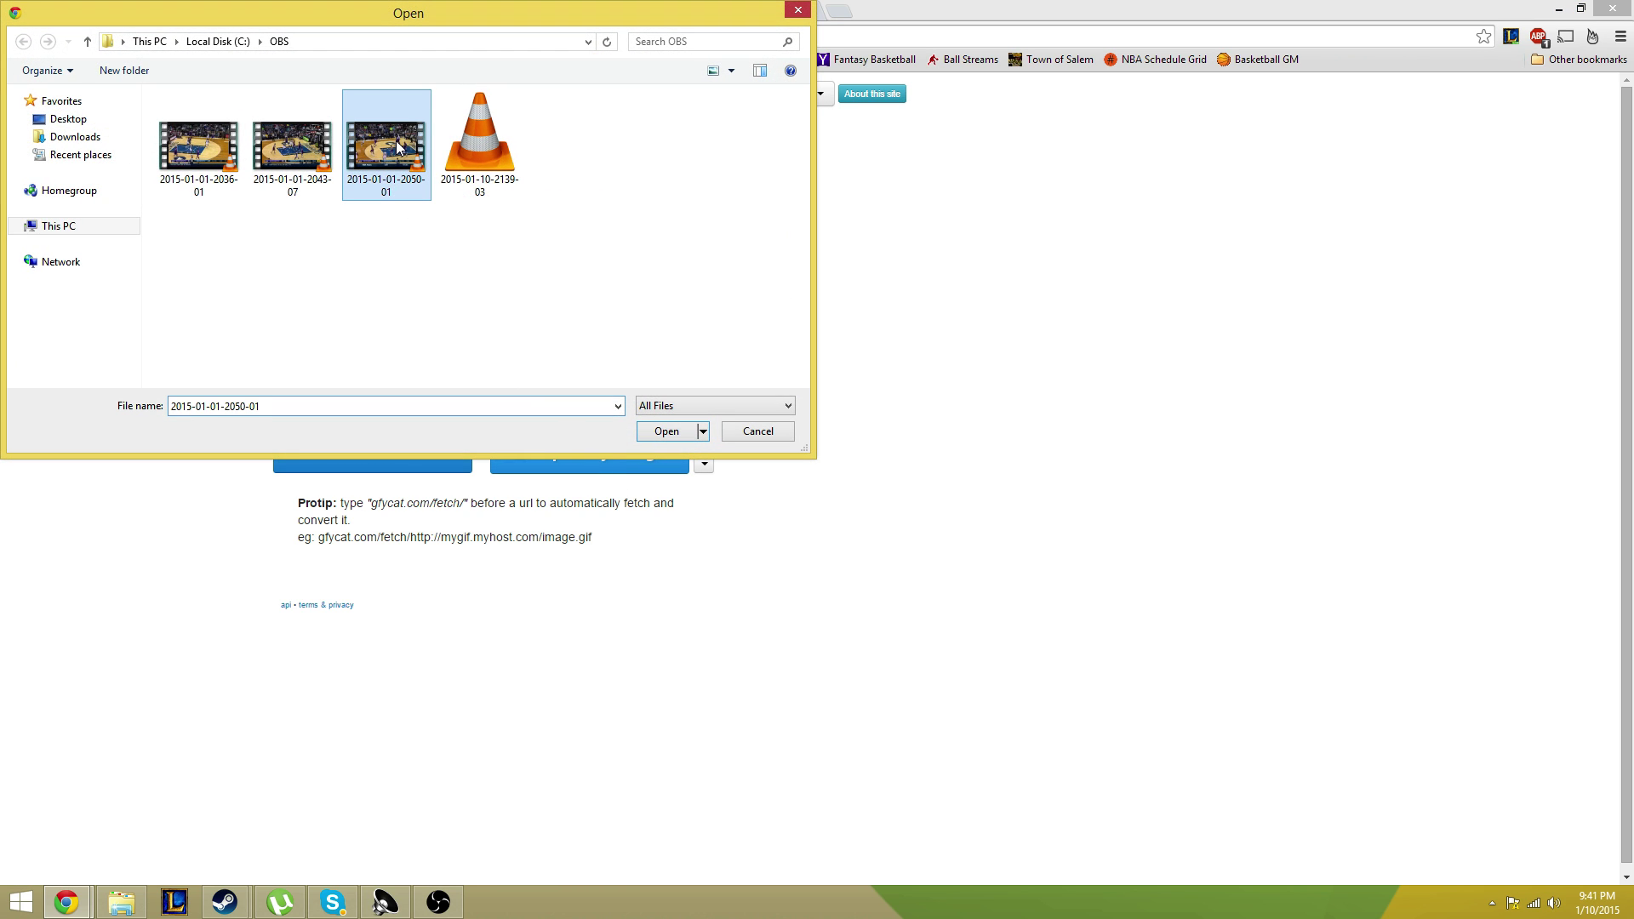
click(665, 431)
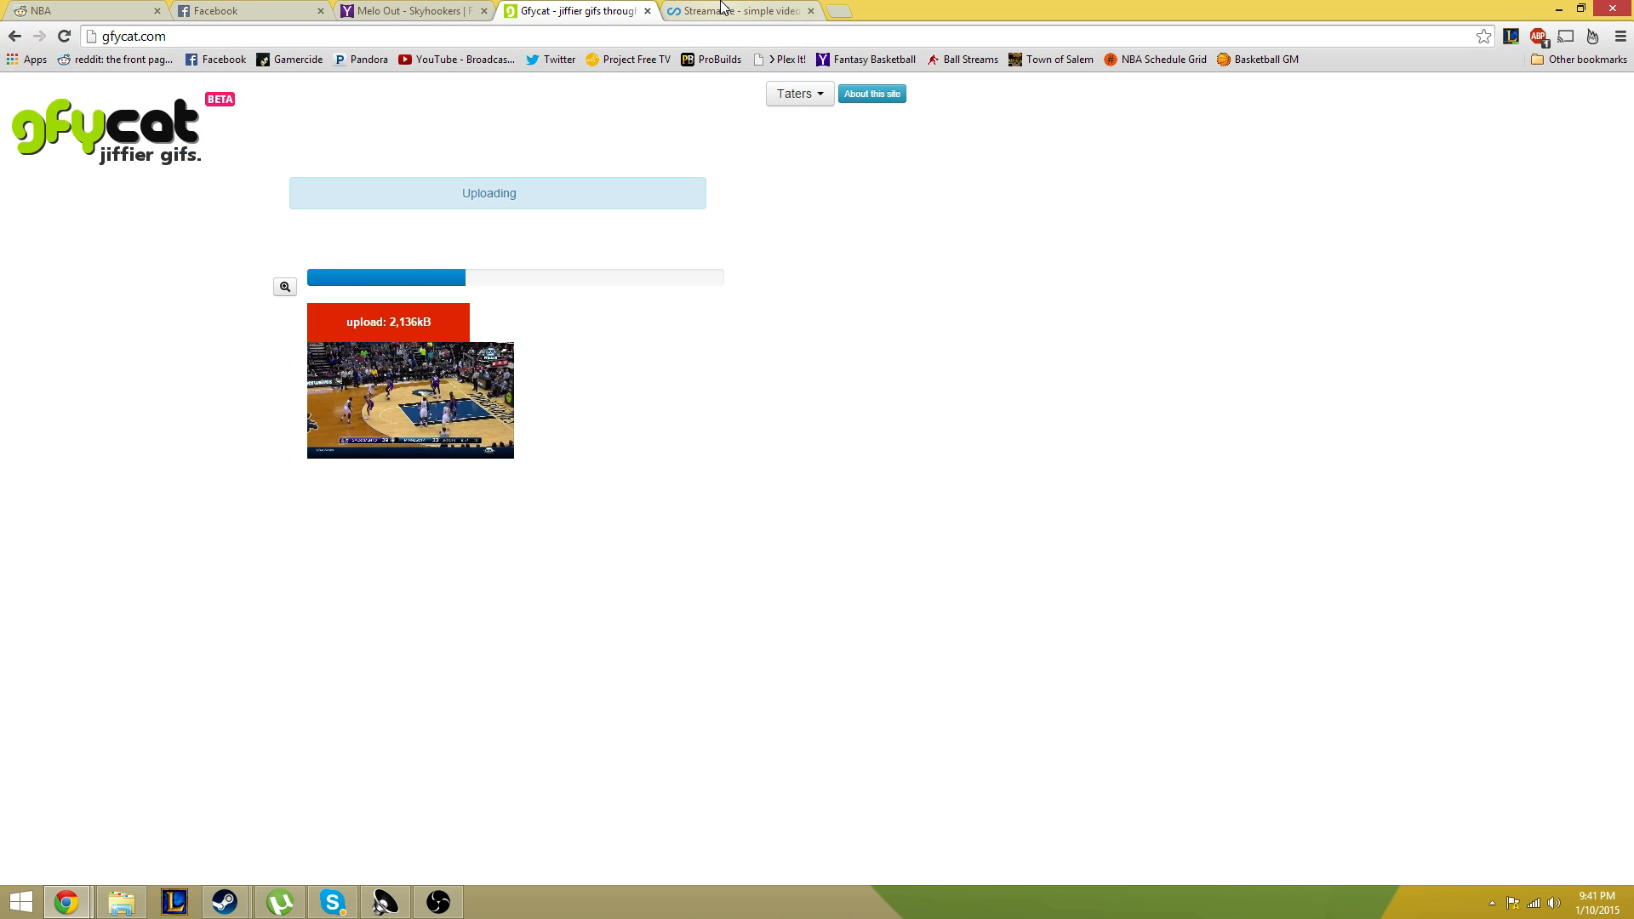
click(740, 11)
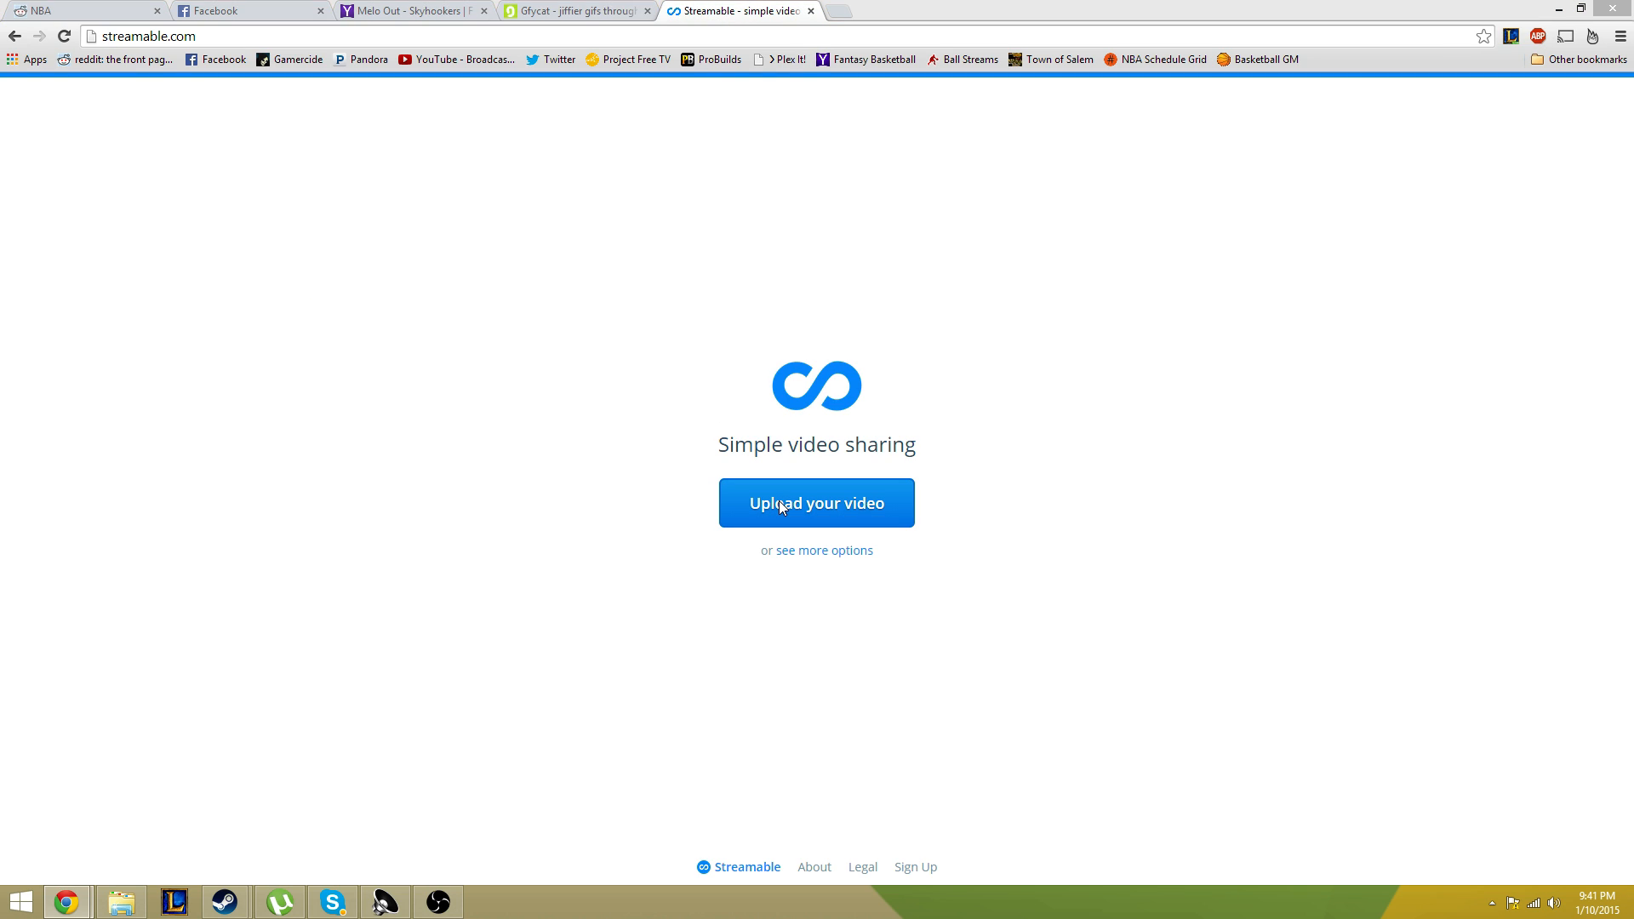
click(816, 503)
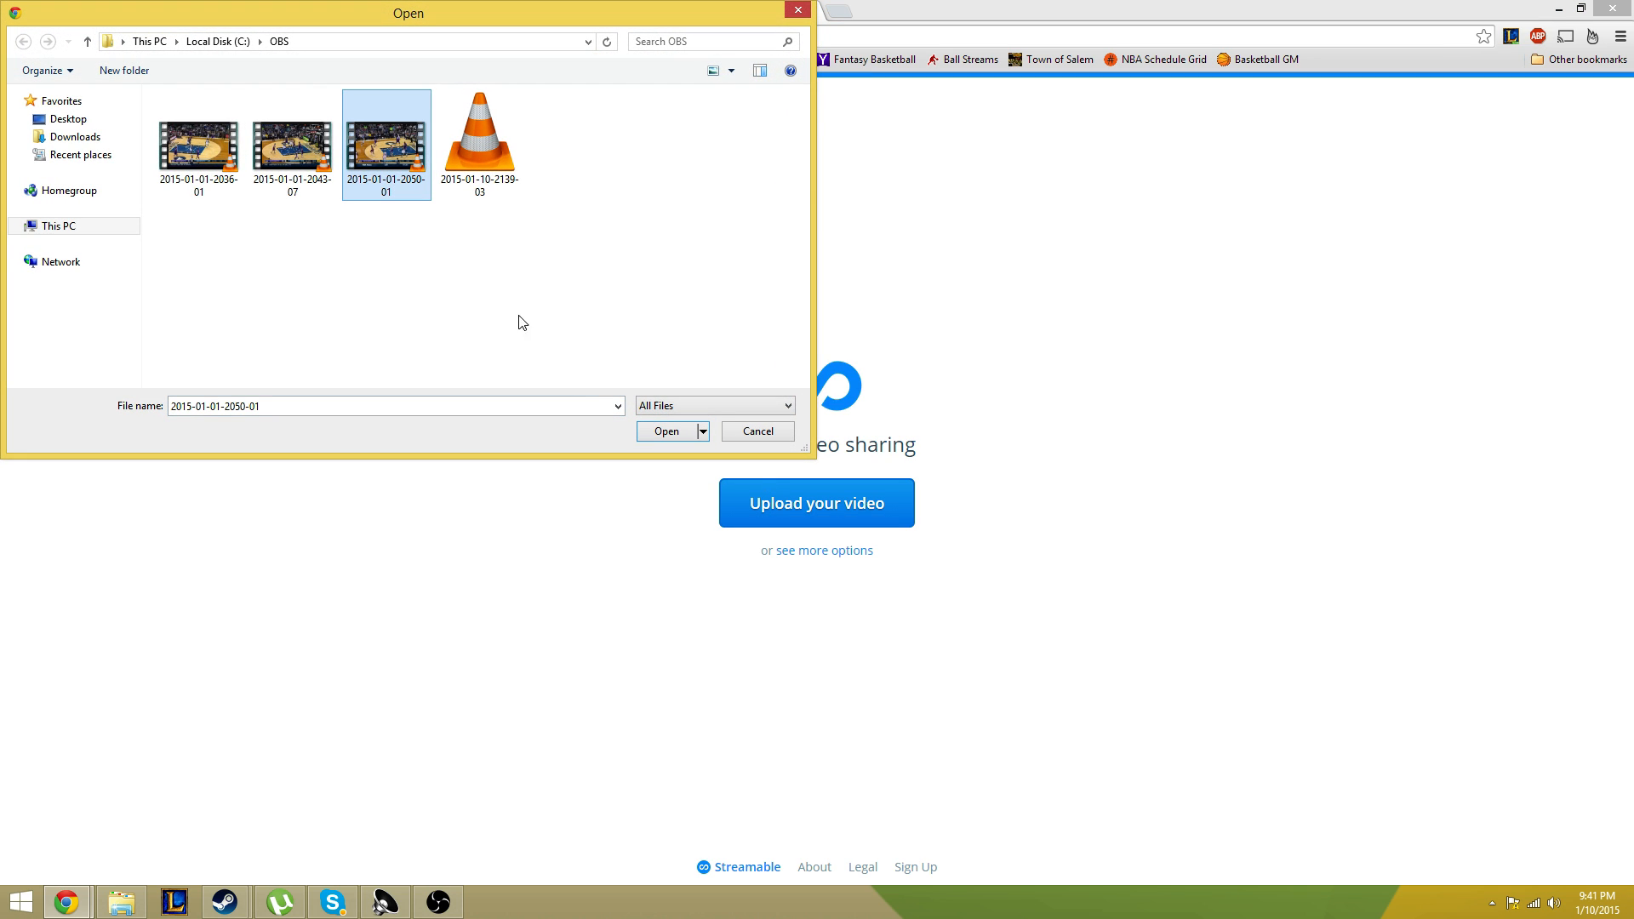
click(666, 431)
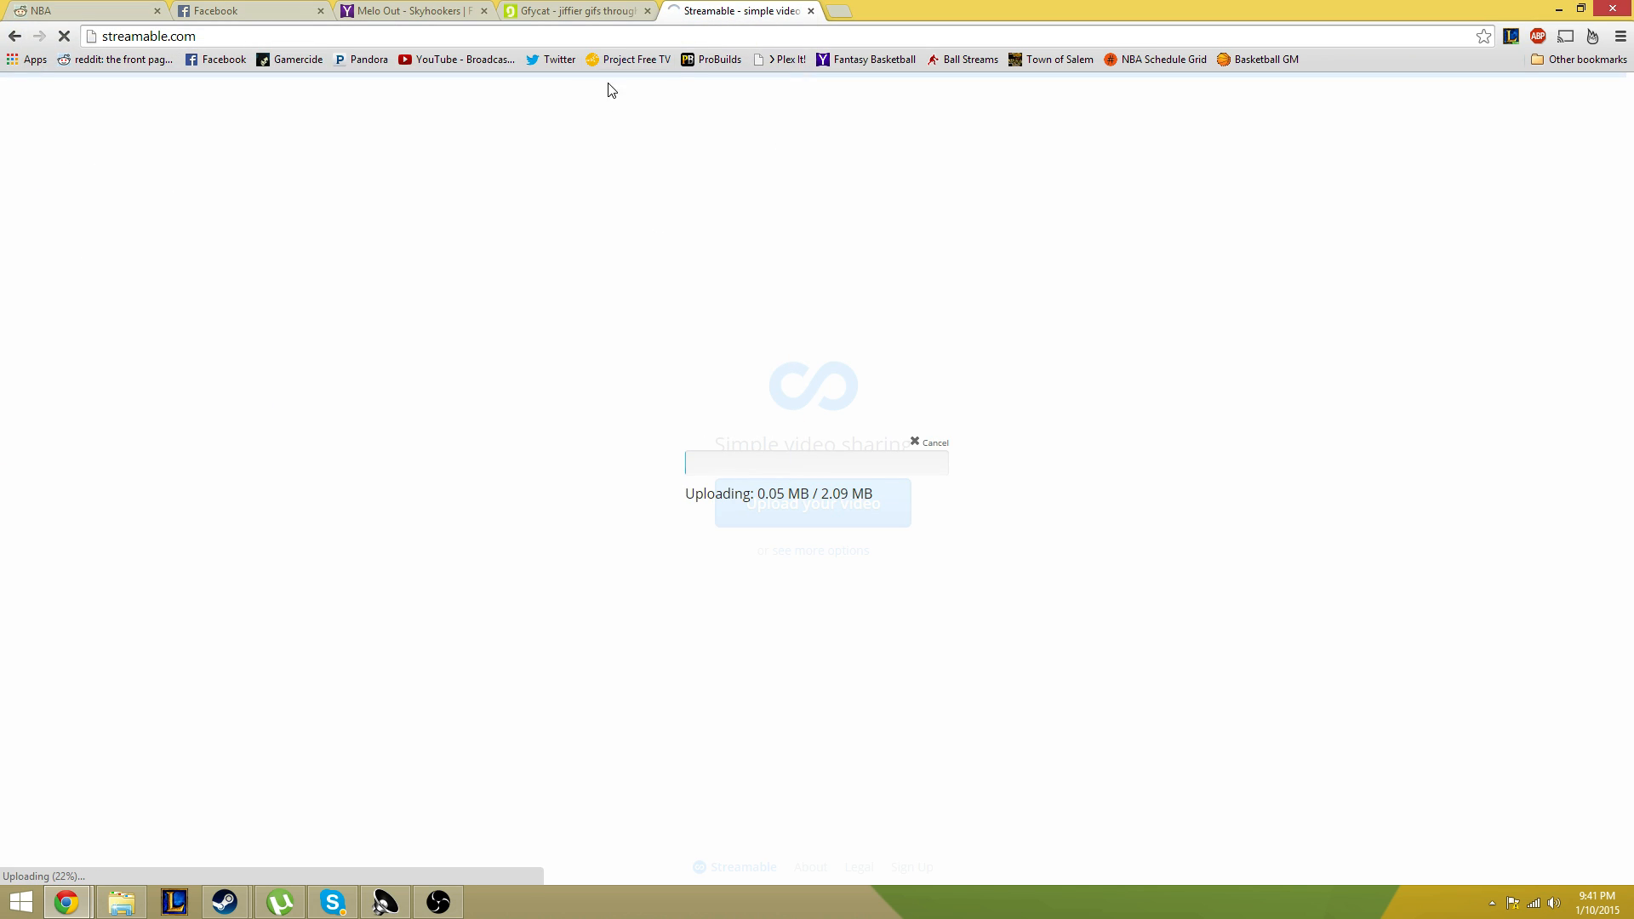
click(573, 11)
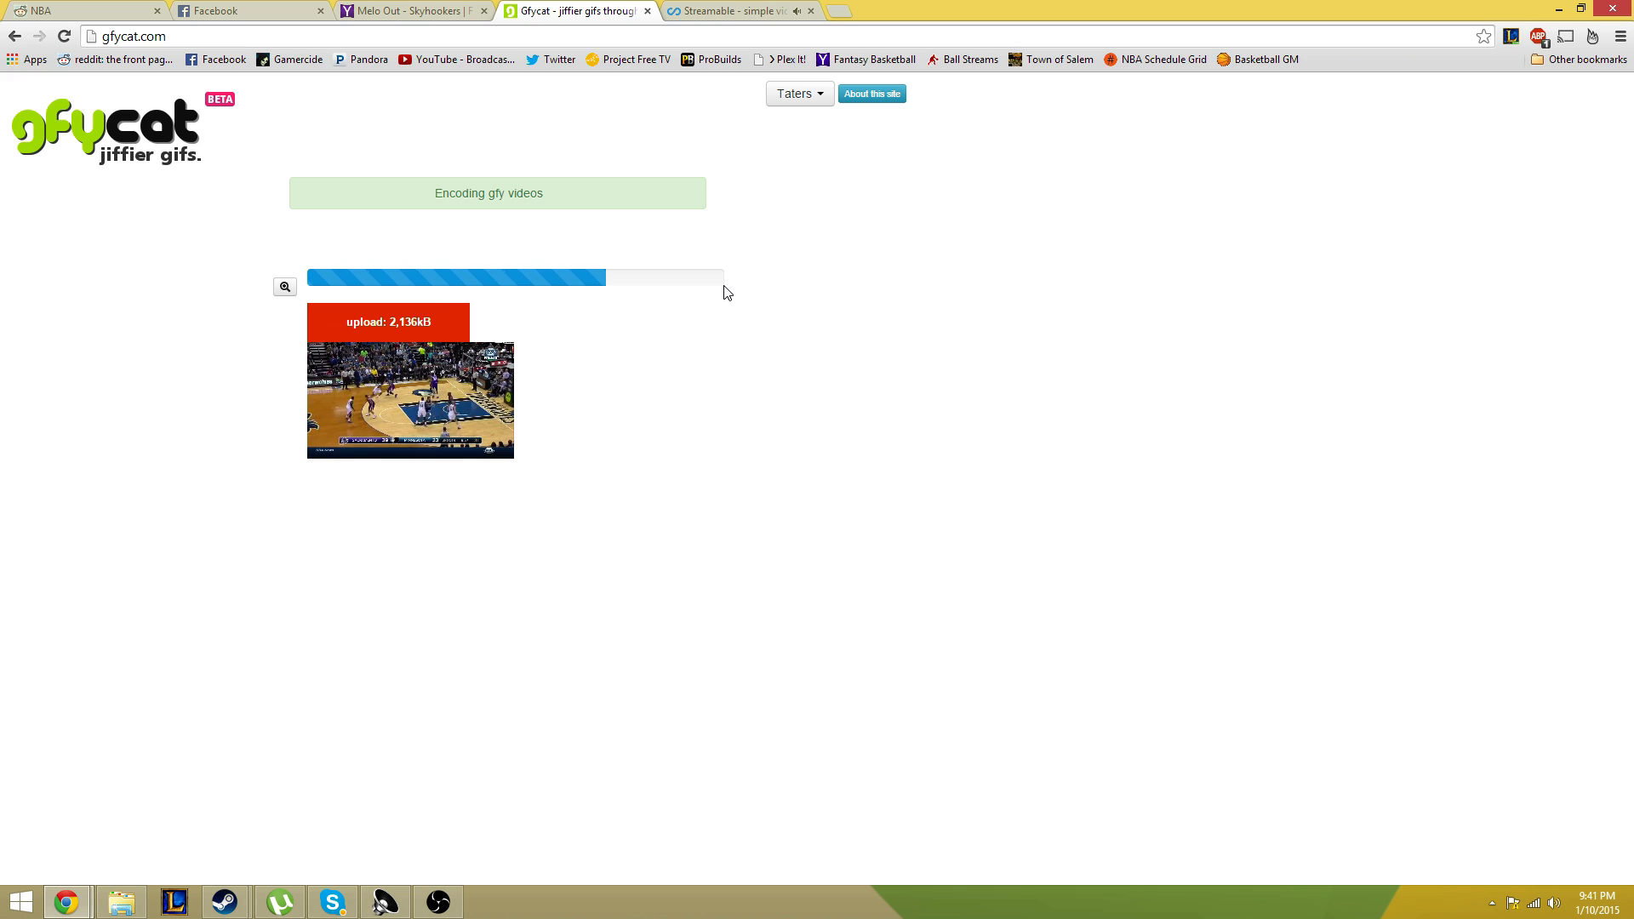
Step: Check Streamable's finished video page, then return to Gfycat's encoding progress
click(740, 10)
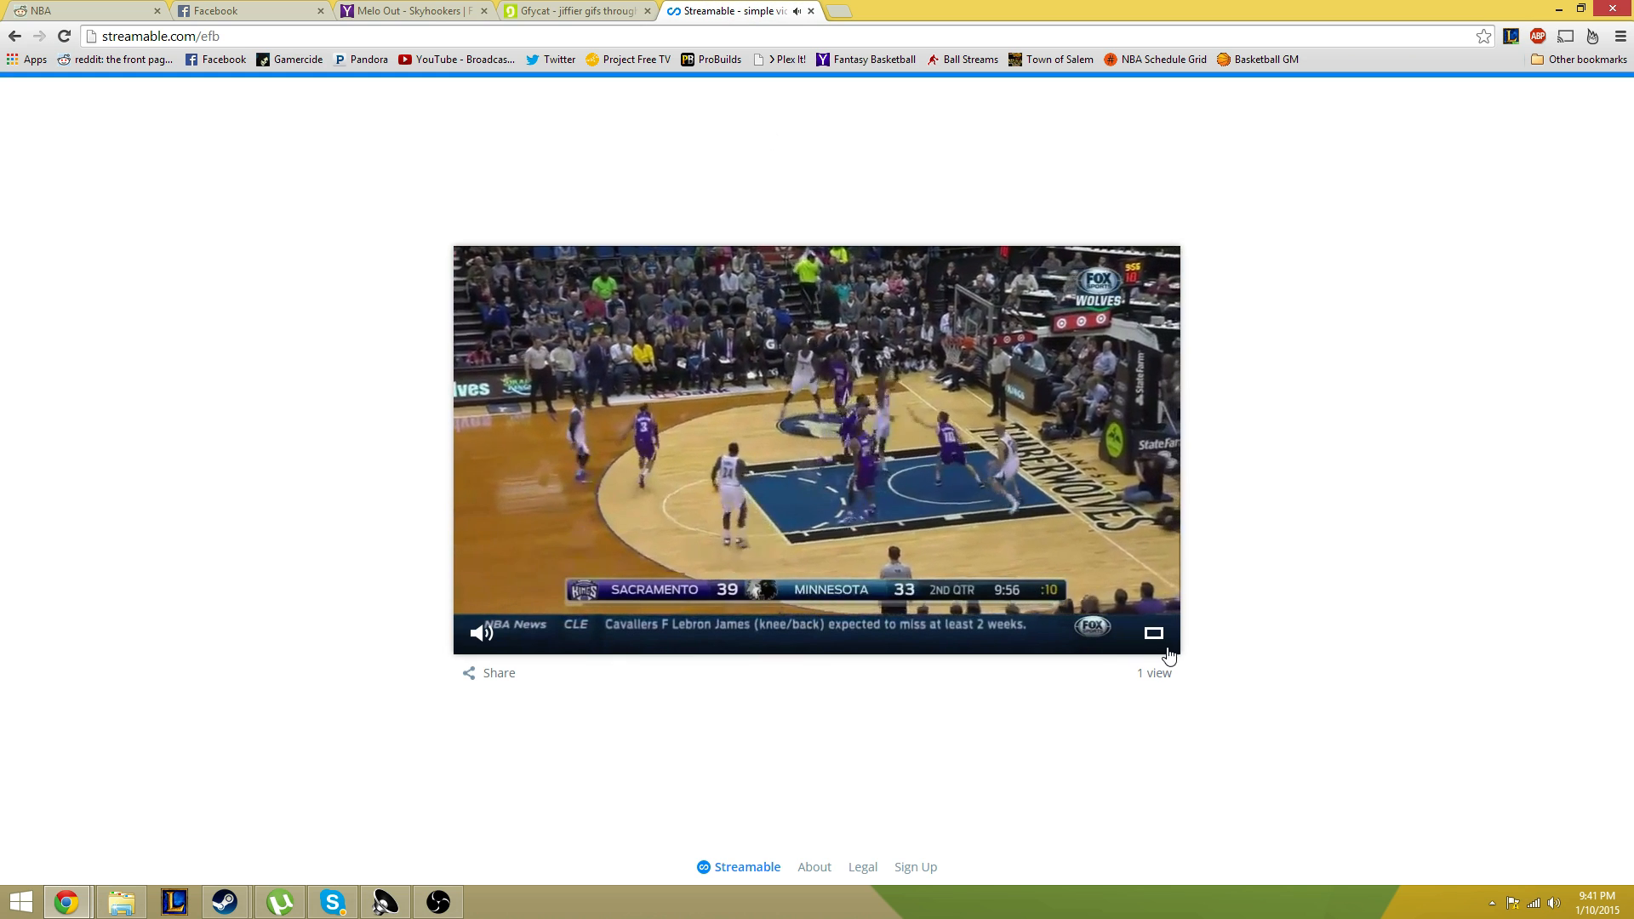
click(573, 11)
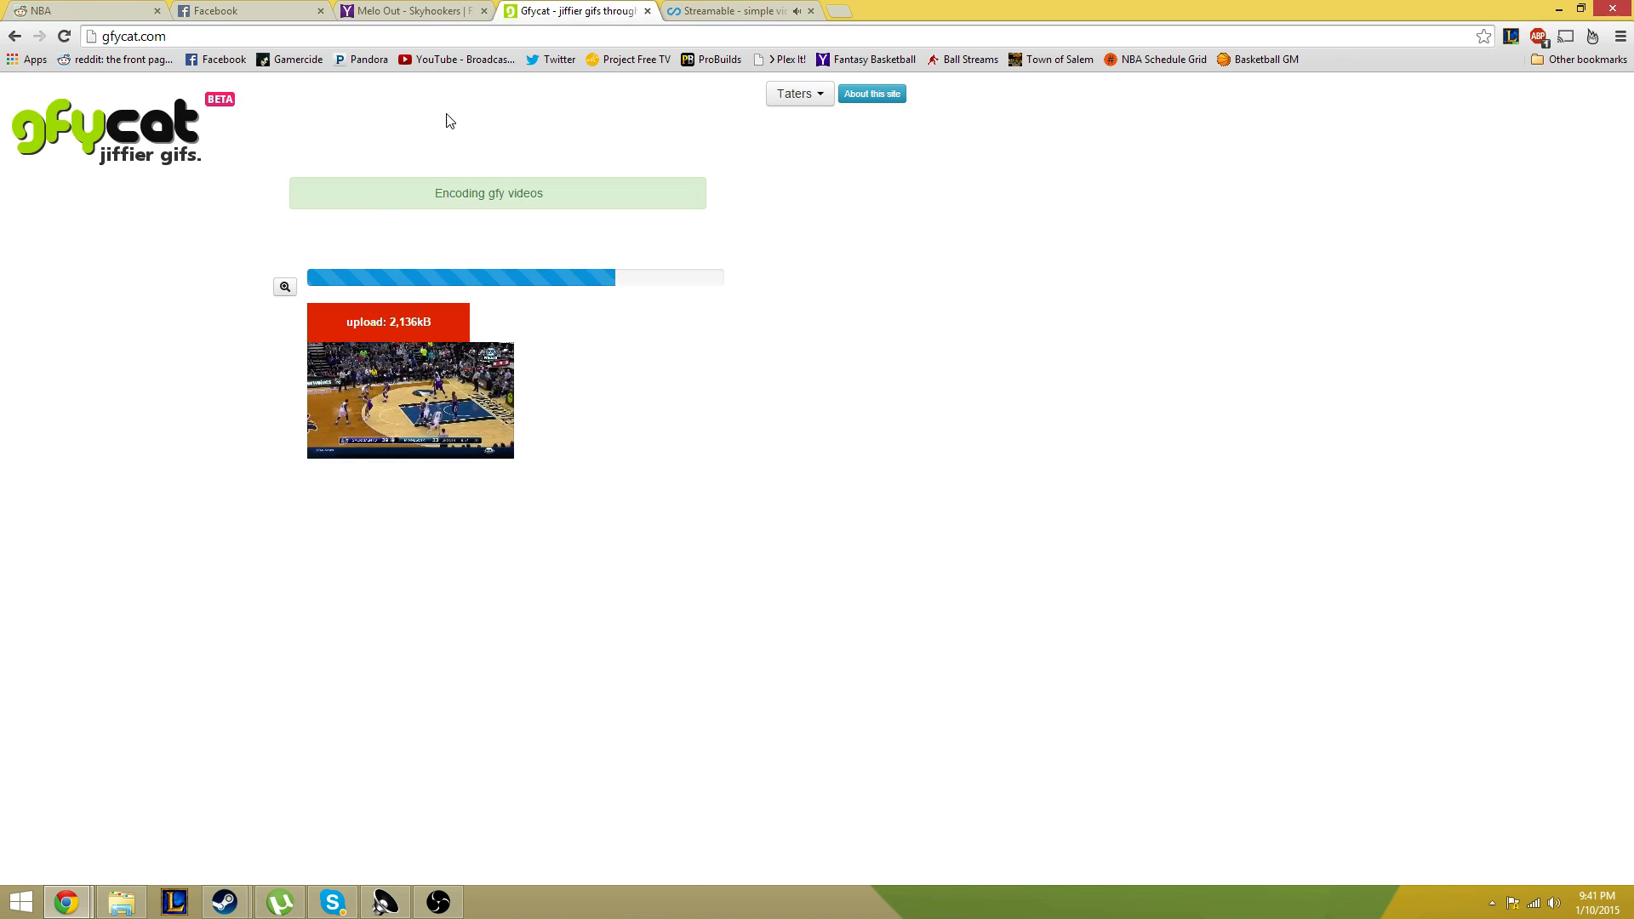